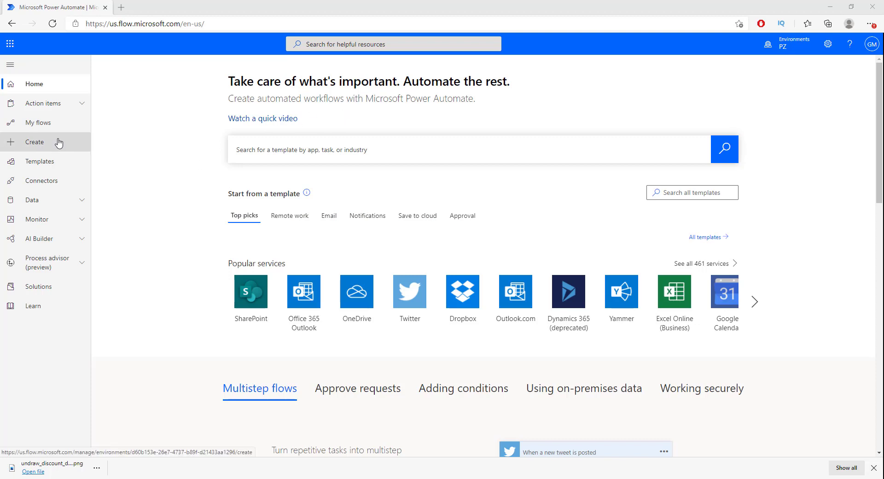
- Show My flows and list the Install options, including Power Automate Desktop and the data gateway
left_click(38, 122)
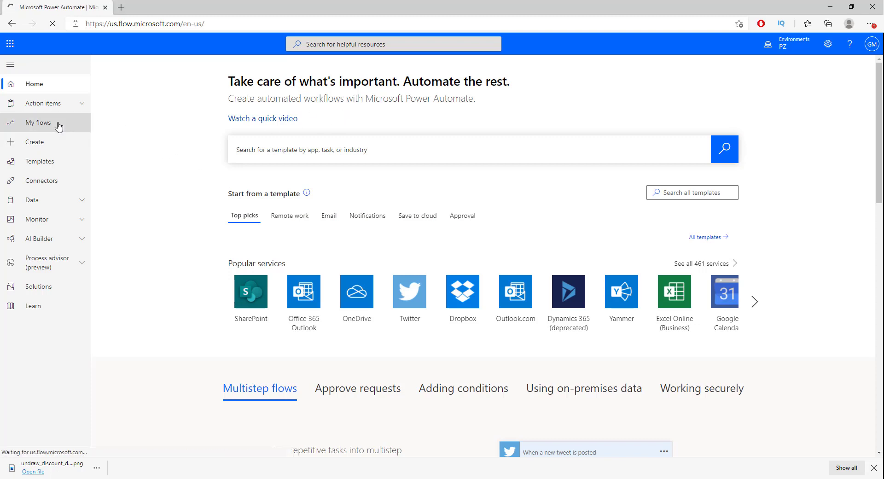
left_click(38, 122)
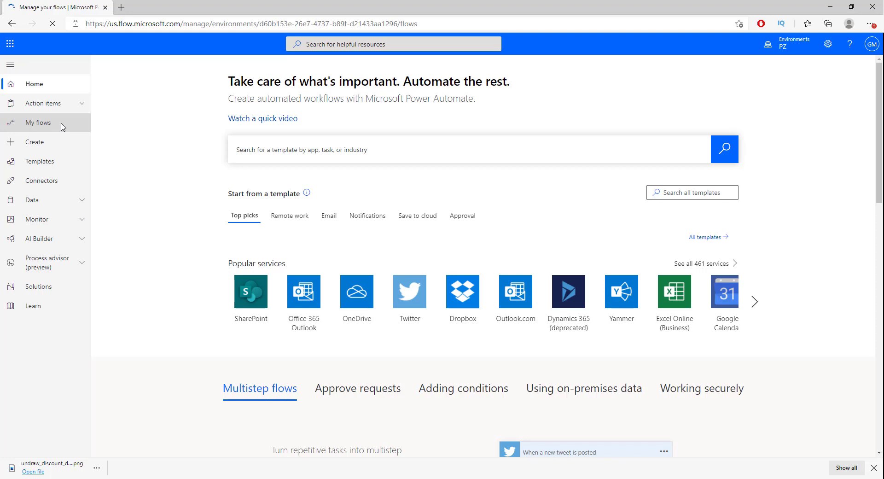
left_click(38, 123)
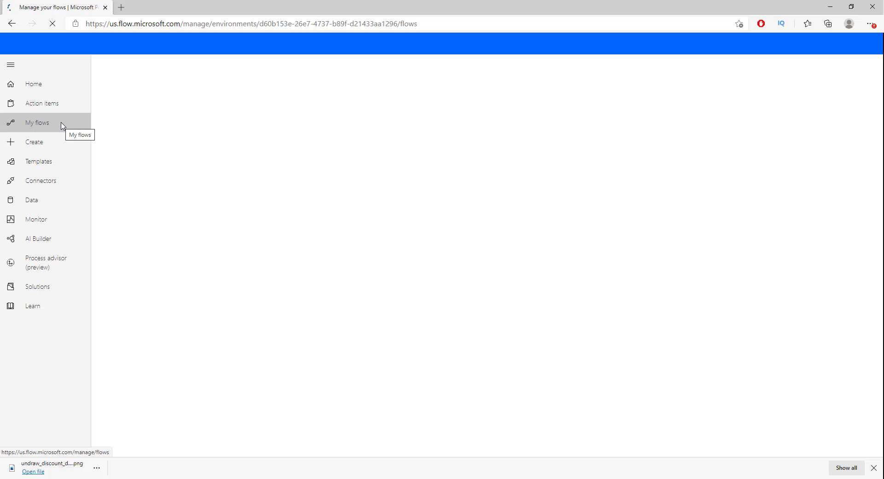
left_click(38, 122)
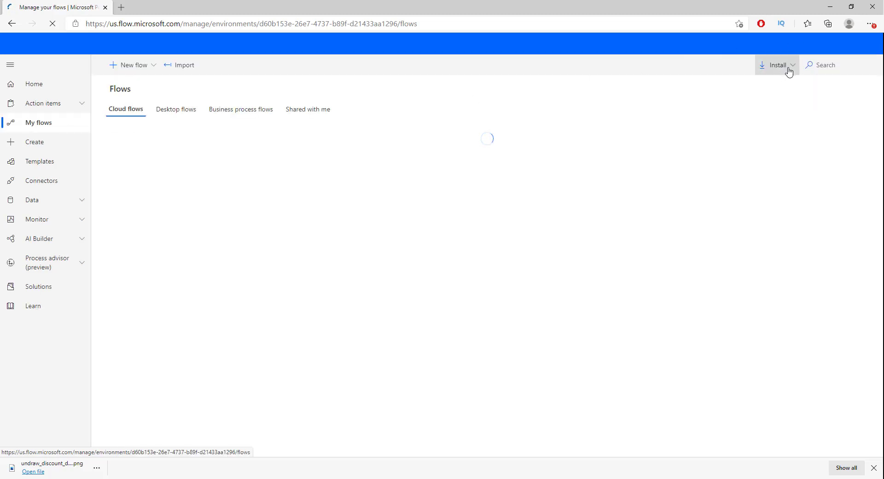
left_click(777, 64)
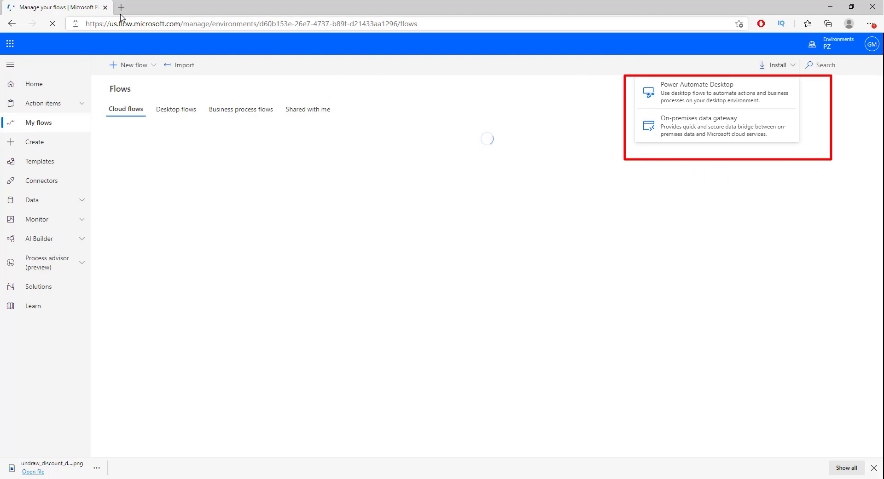
- Reach the Power Automate Desktop download page in a new tab so Setup.exe starts downloading
left_click(120, 7)
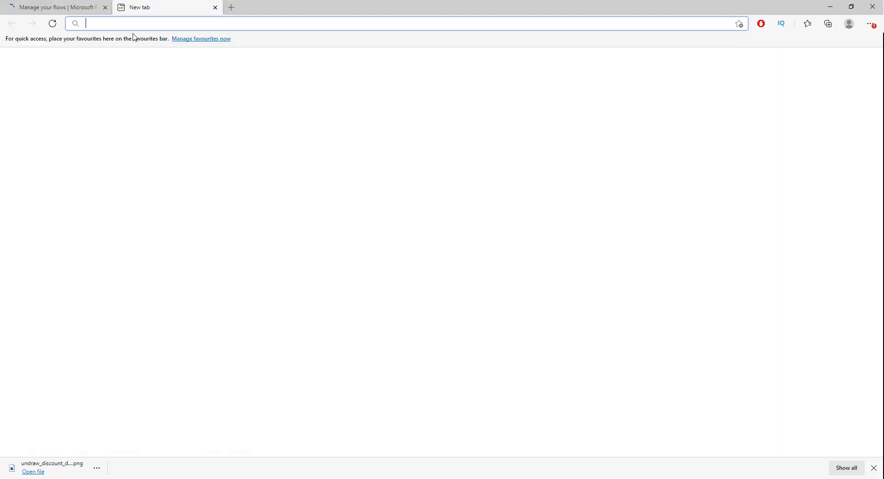
type("downlaod")
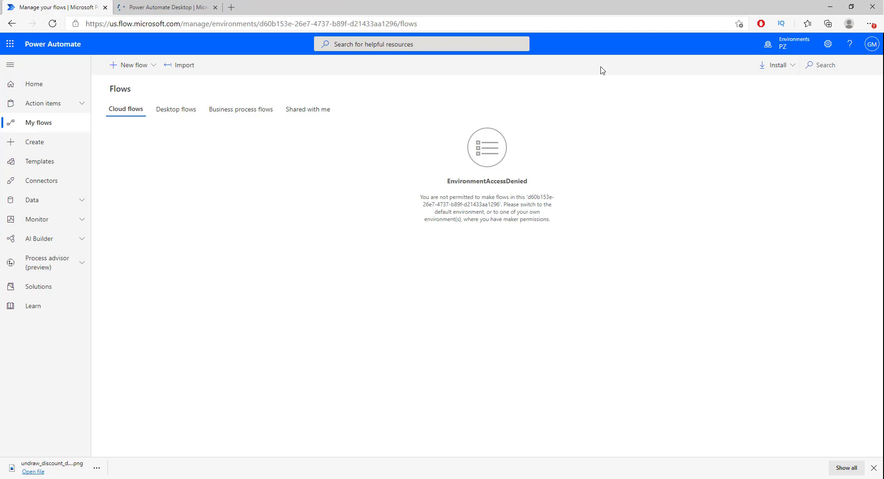
left_click(166, 8)
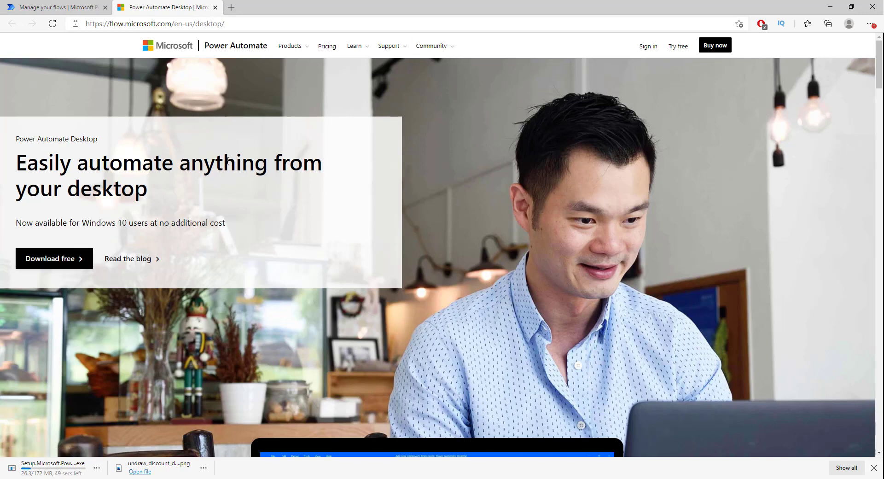
- Scroll through the Power Automate Desktop page about desktop RPA flows while the installer downloads
scroll("down", 3)
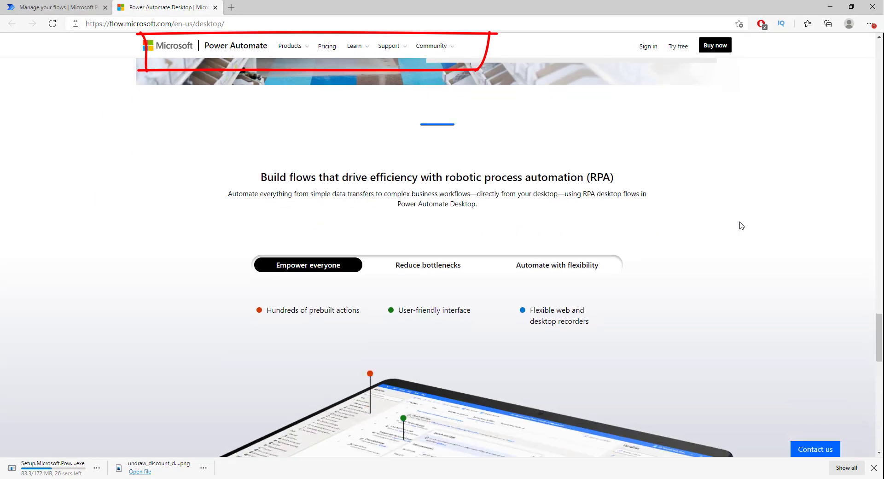
scroll("down", 3)
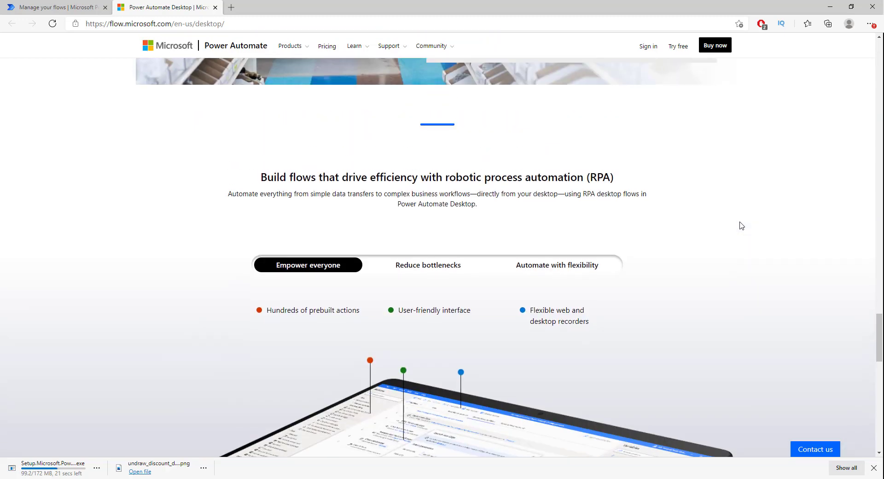
scroll("down", 3)
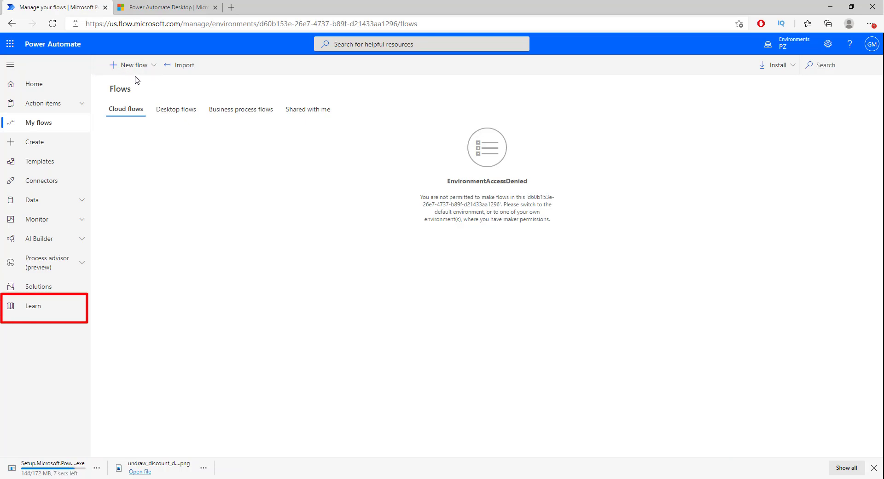
- Launch Setup.Microsoft.PowerAutomateDesktop.exe from the Edge download bar to reach the setup package screen
left_click(165, 7)
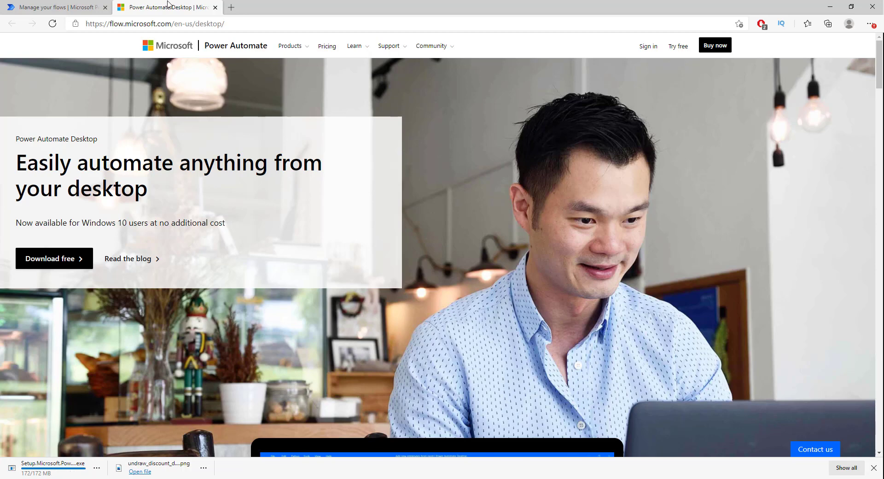
mouse_move(53, 6)
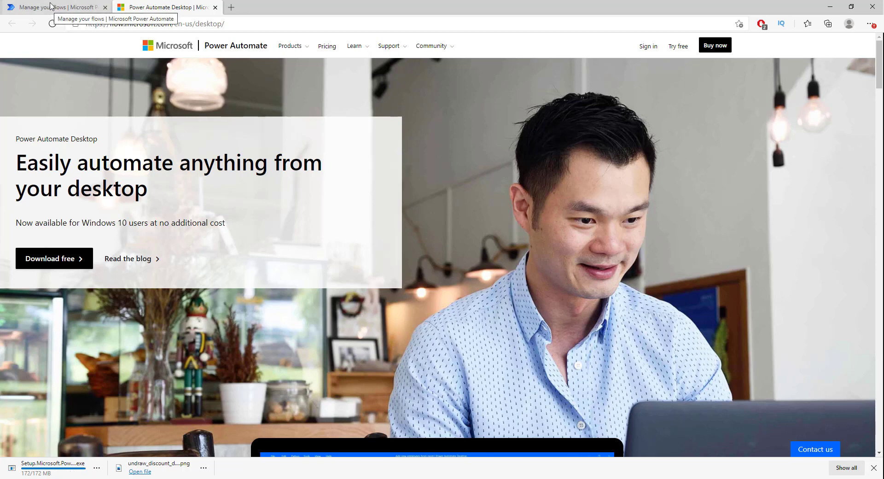
left_click(54, 6)
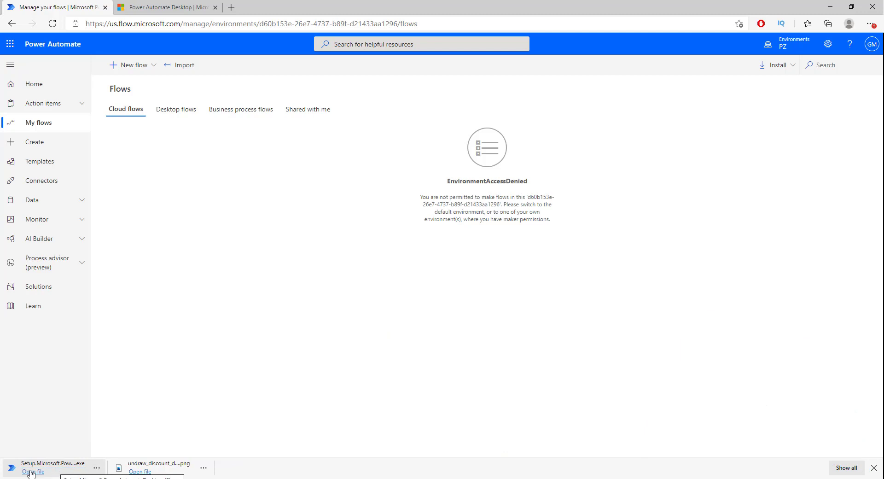
left_click(32, 471)
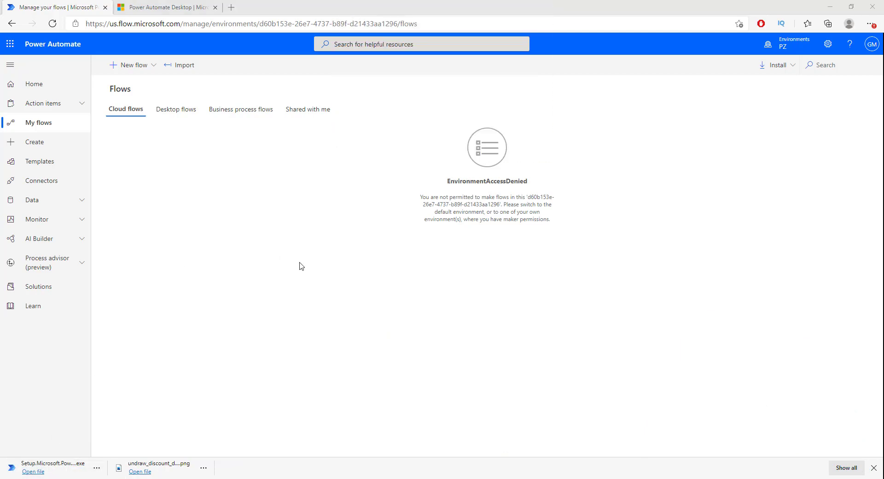
mouse_move(293, 279)
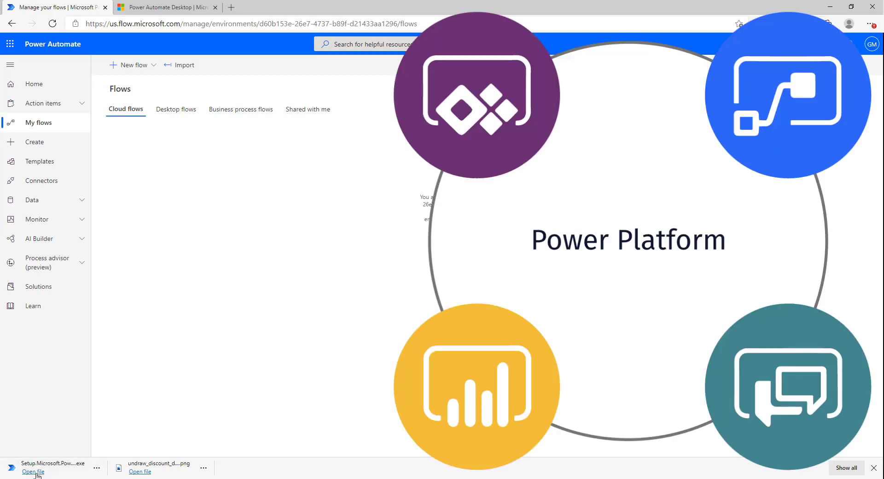
left_click(34, 472)
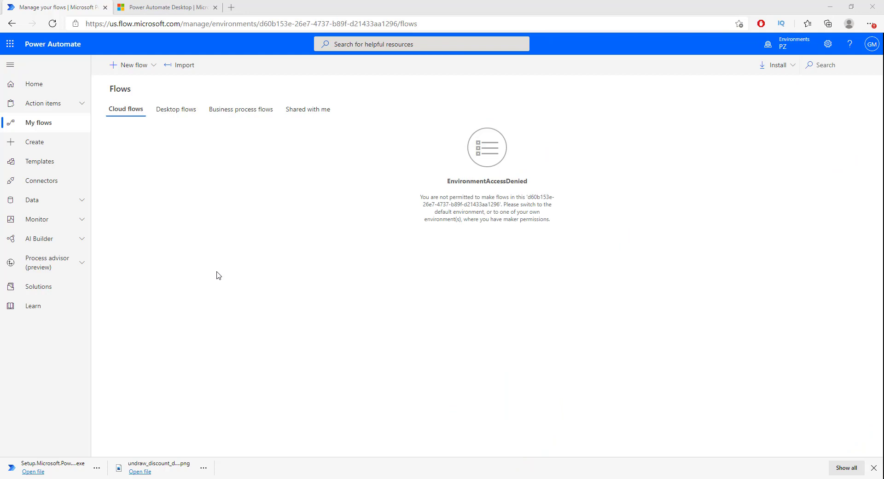
left_click(776, 64)
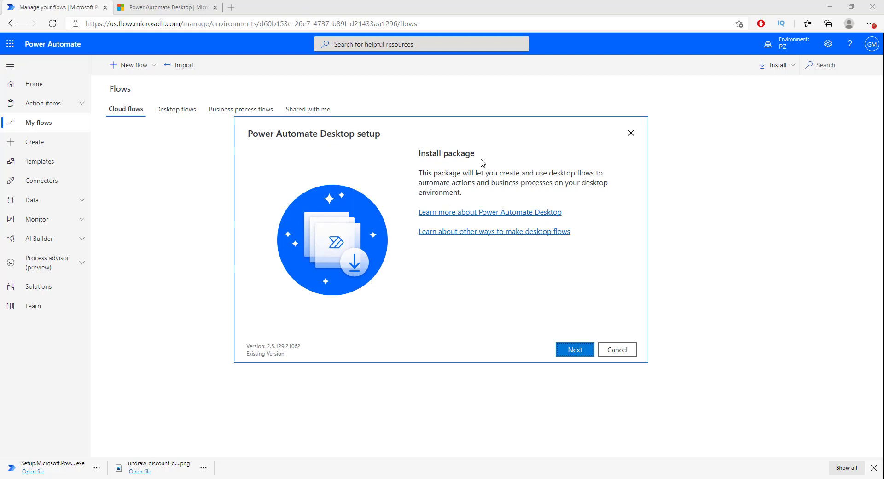
- Keep the default install path and options, leave unattended remote connections off, and accept the terms of use
left_click(574, 349)
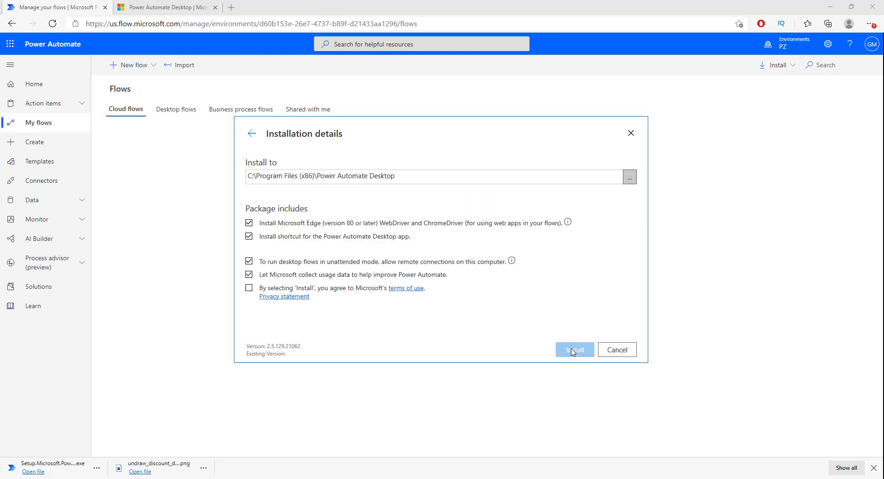
mouse_move(293, 233)
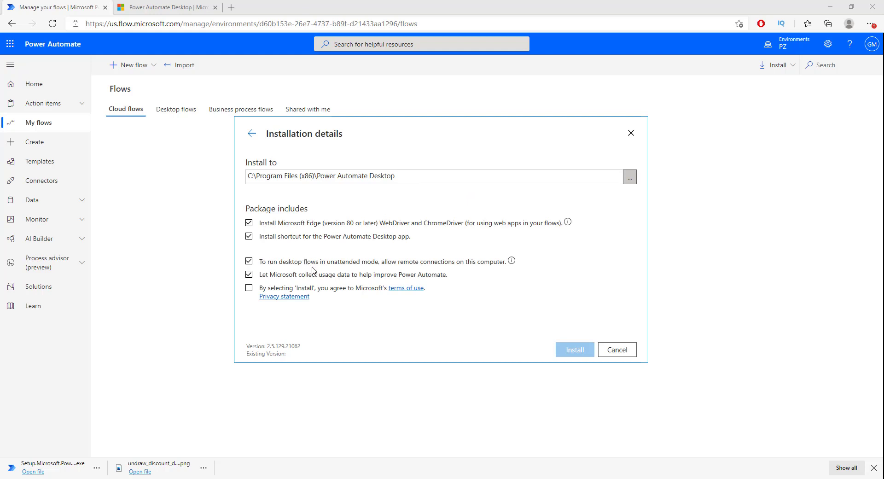
mouse_move(354, 270)
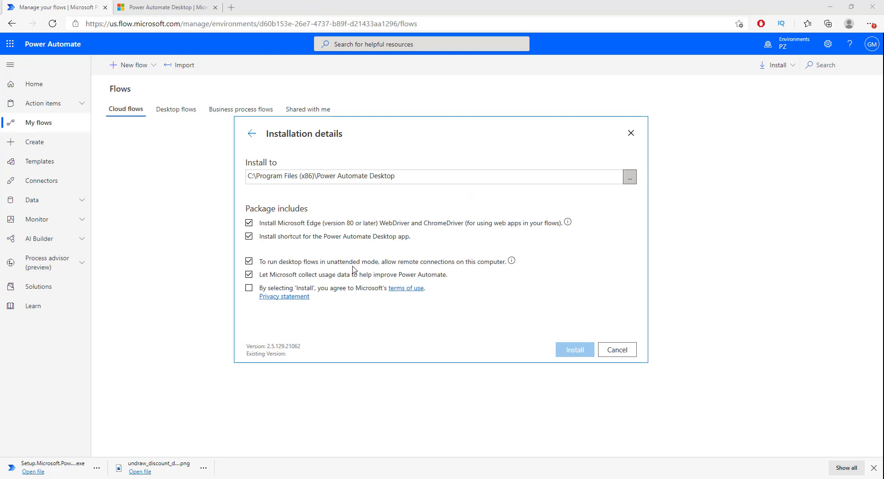
mouse_move(303, 281)
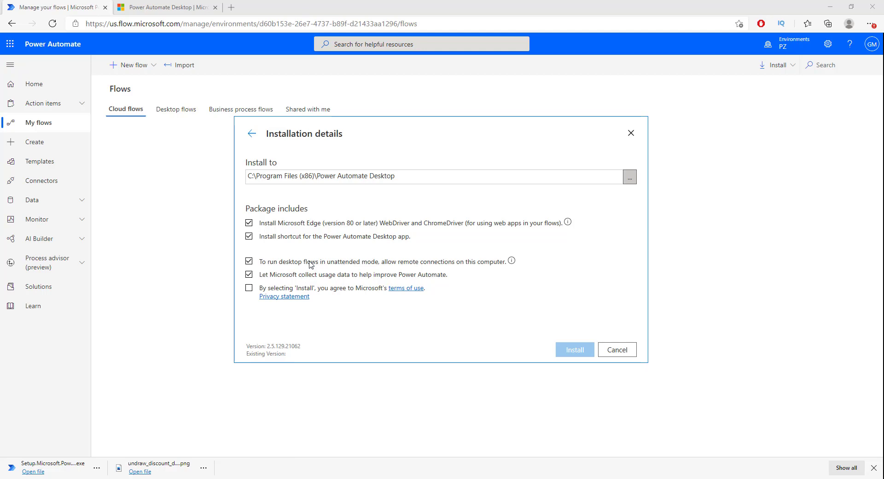
left_click(248, 262)
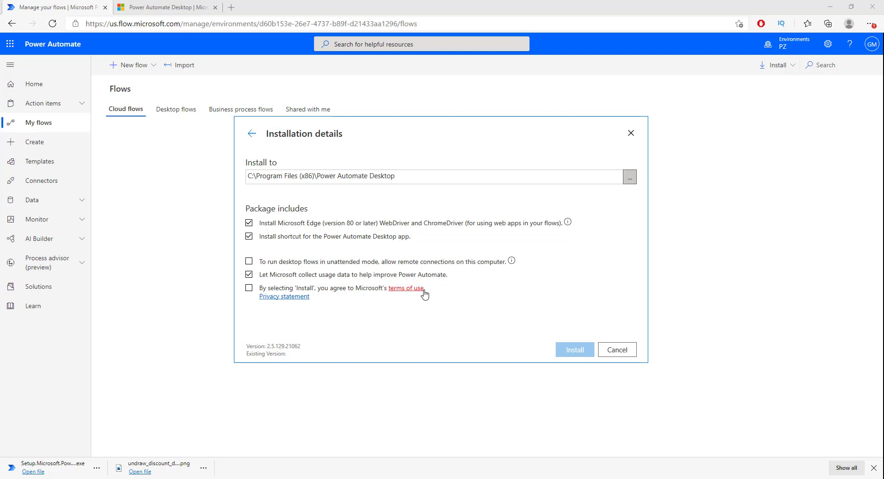
left_click(250, 287)
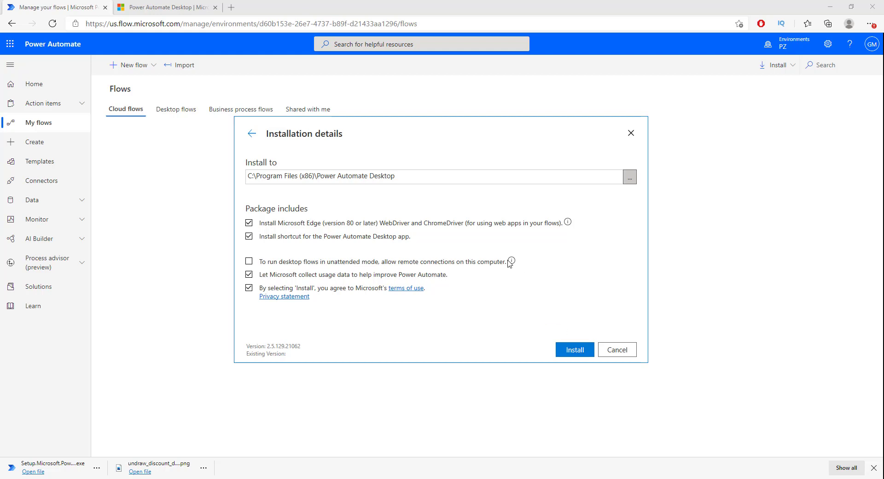
mouse_move(511, 262)
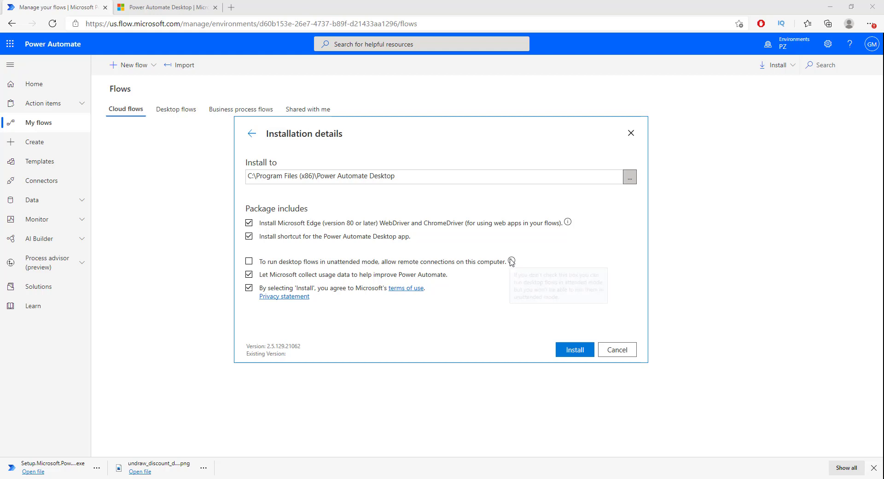
mouse_move(511, 261)
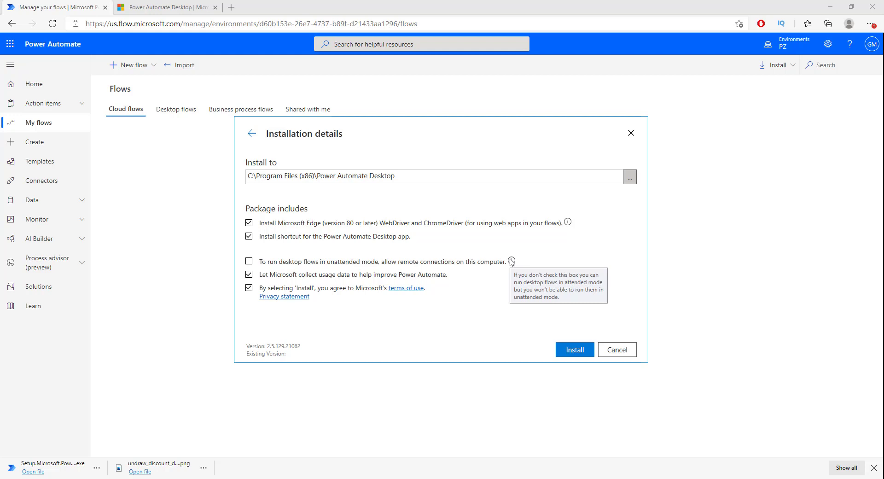
mouse_move(512, 262)
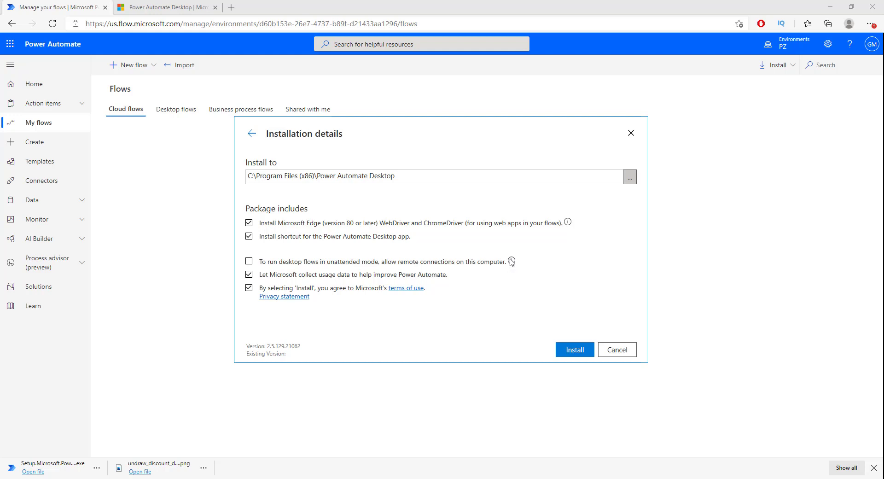
mouse_move(520, 323)
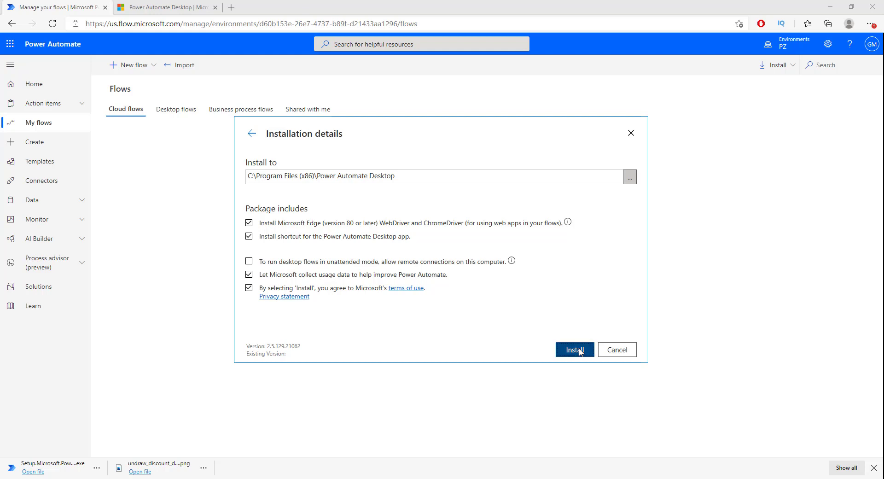
- Start installing Power Automate Desktop and let the progress tracker run
left_click(574, 349)
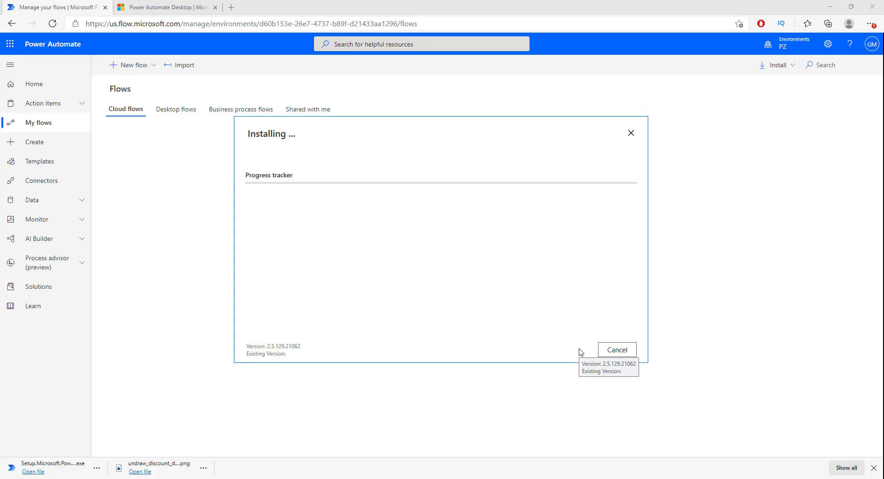
mouse_move(724, 139)
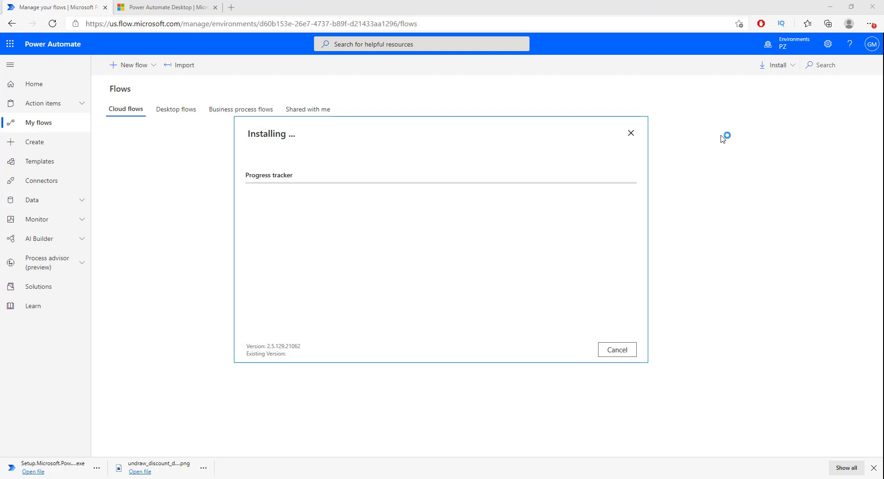
mouse_move(692, 159)
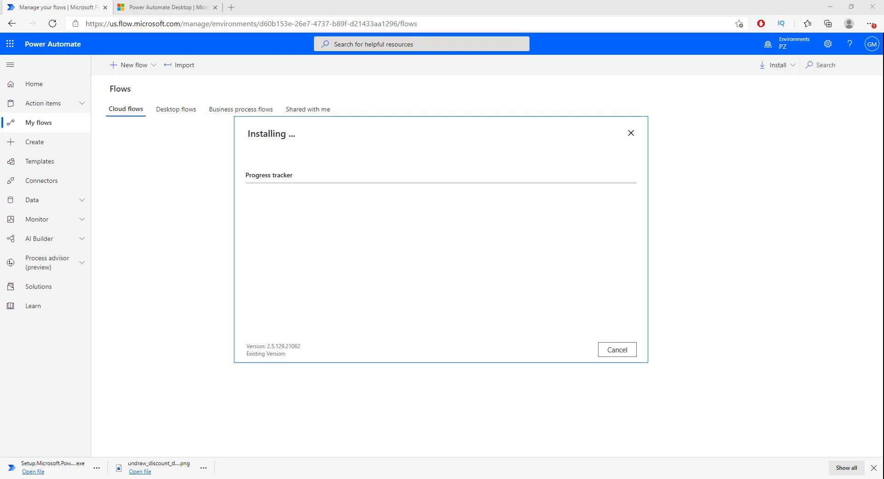
mouse_move(442, 219)
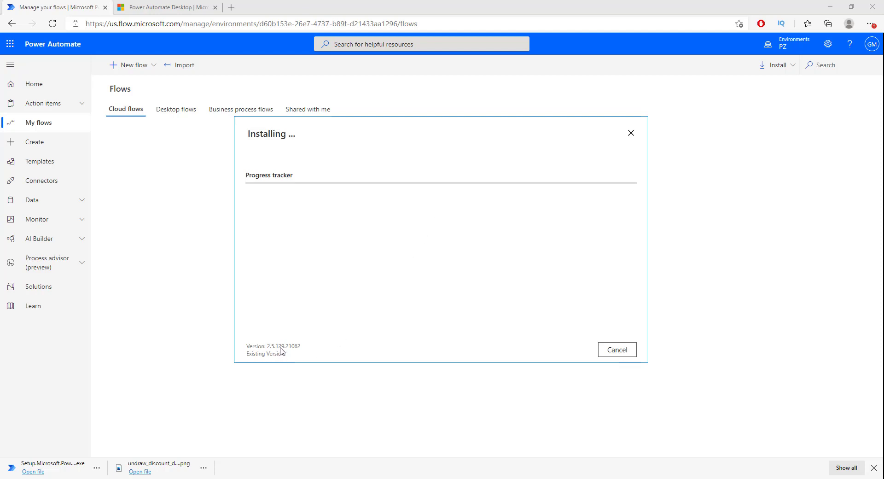
mouse_move(463, 262)
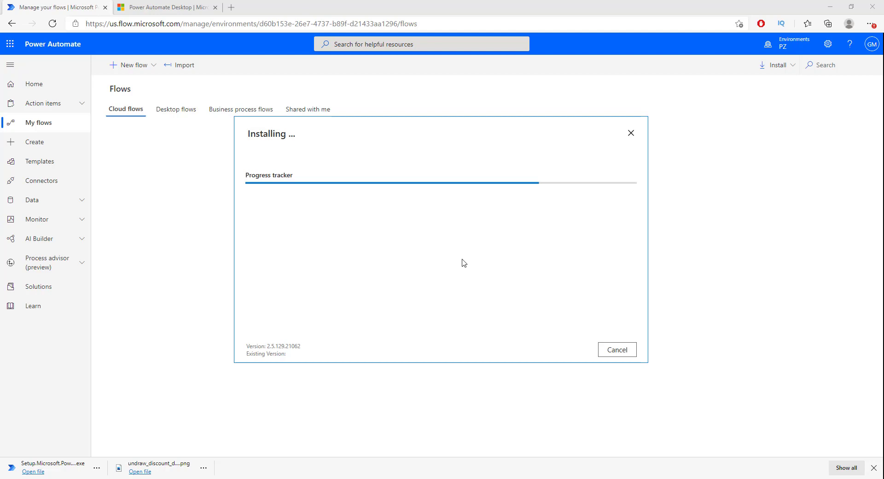
mouse_move(479, 269)
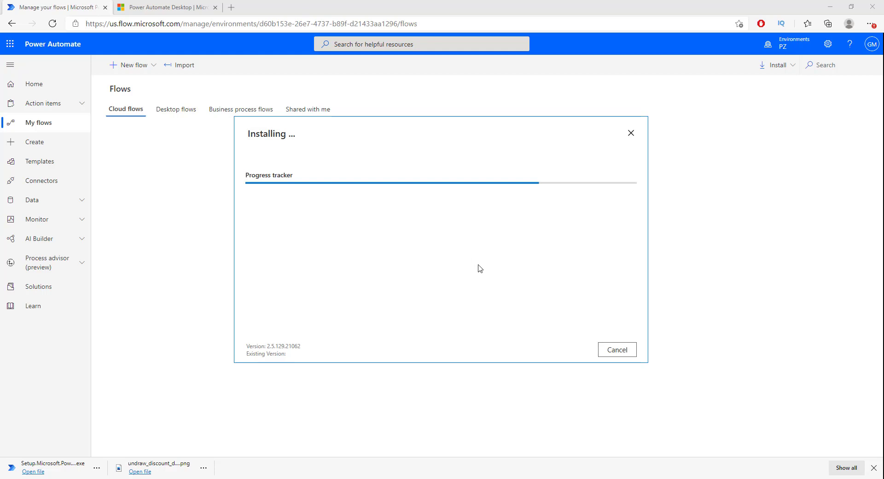
mouse_move(469, 233)
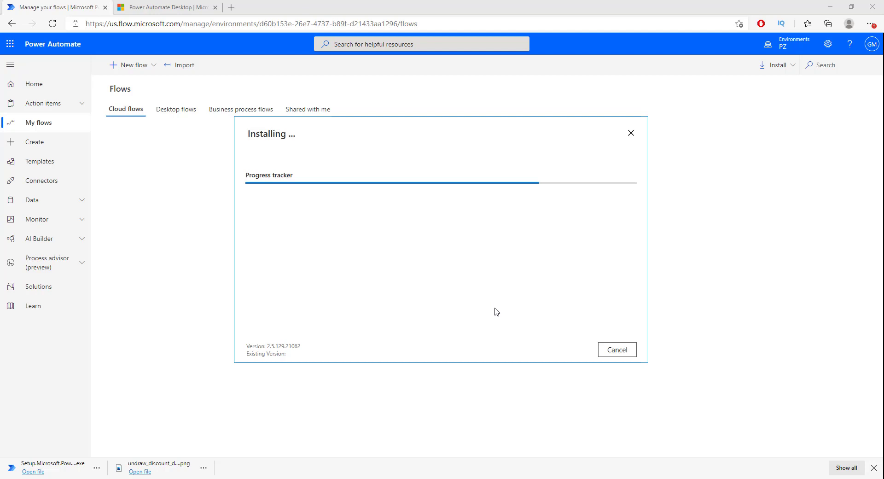
mouse_move(492, 310)
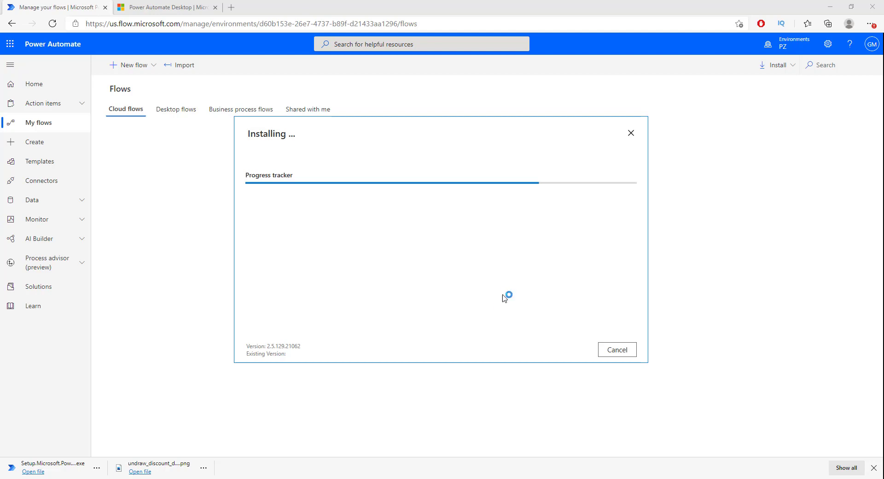
mouse_move(543, 278)
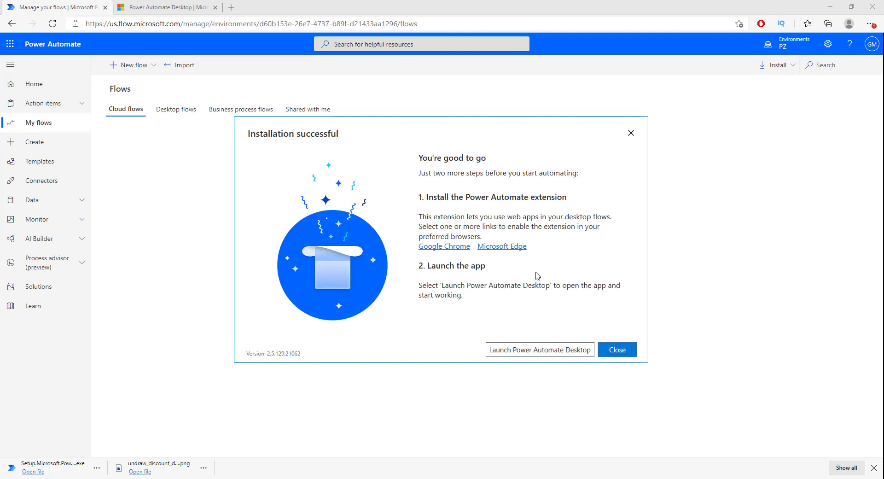
mouse_move(547, 202)
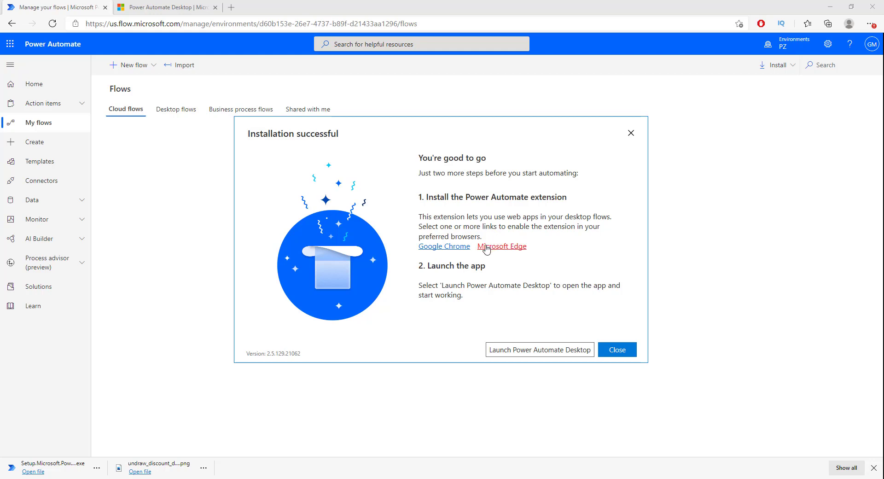
- Add the Microsoft Power Automate extension to Edge, then launch the Power Automate Desktop app
left_click(501, 246)
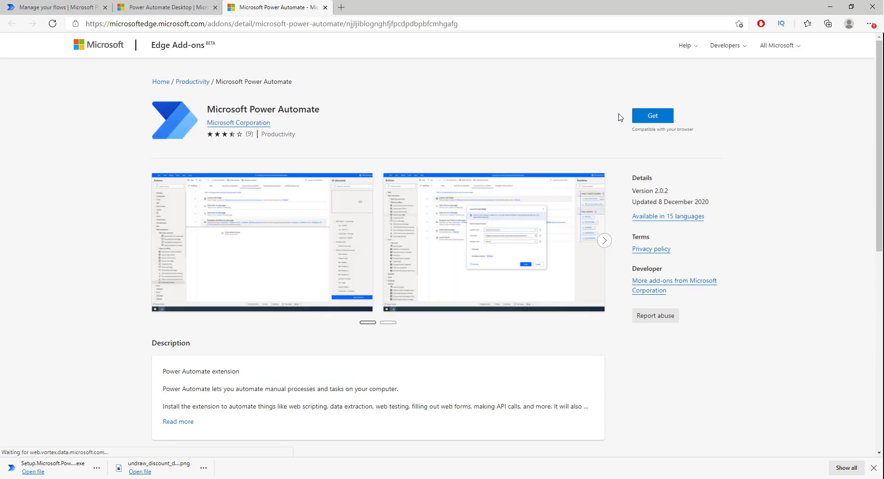
left_click(653, 116)
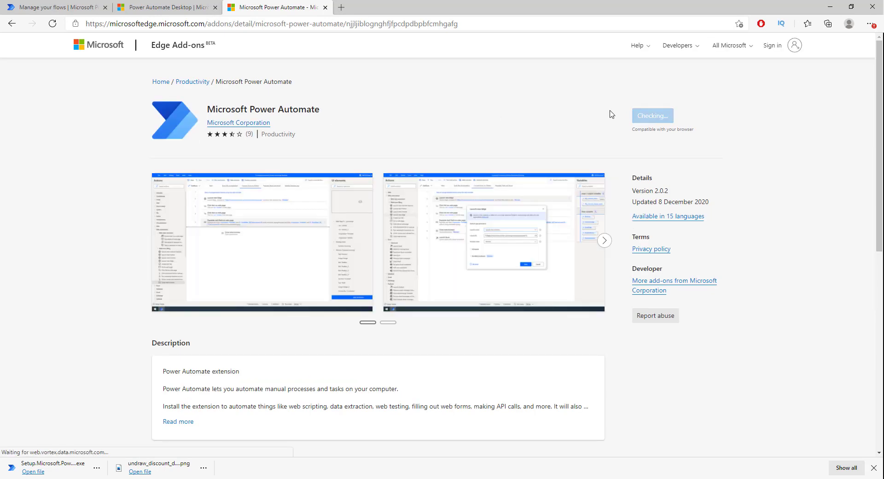
left_click(652, 116)
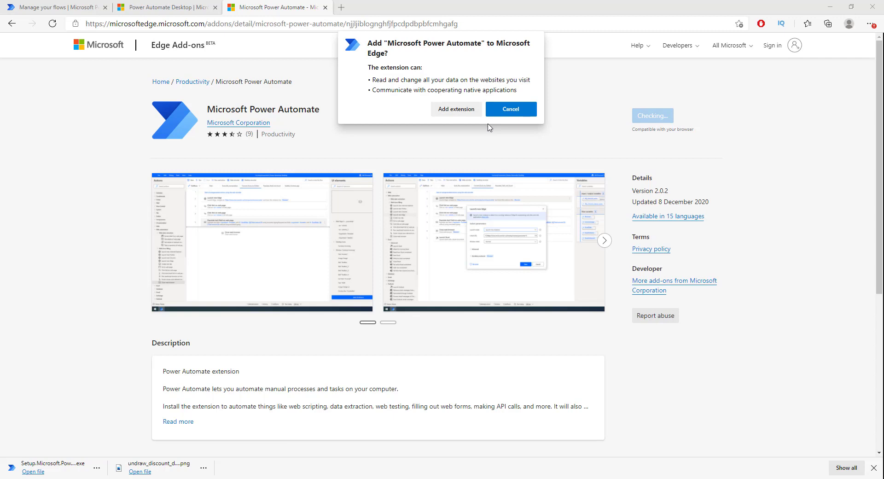
mouse_move(456, 109)
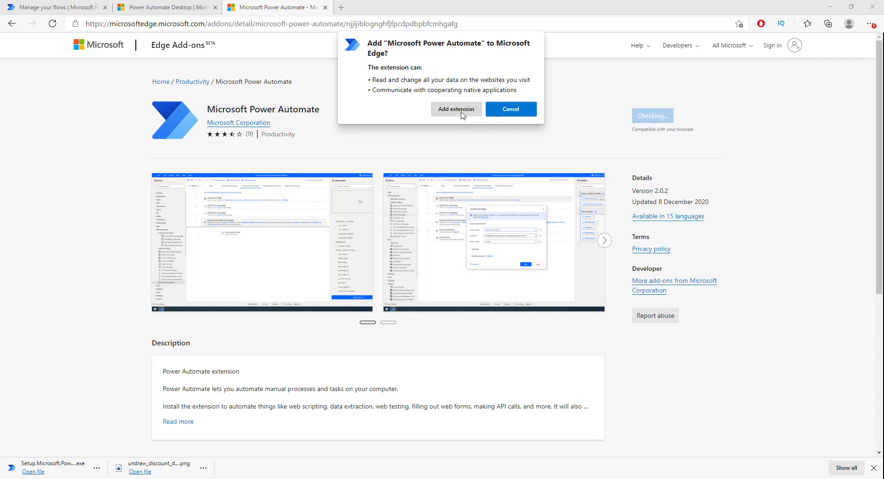
left_click(456, 109)
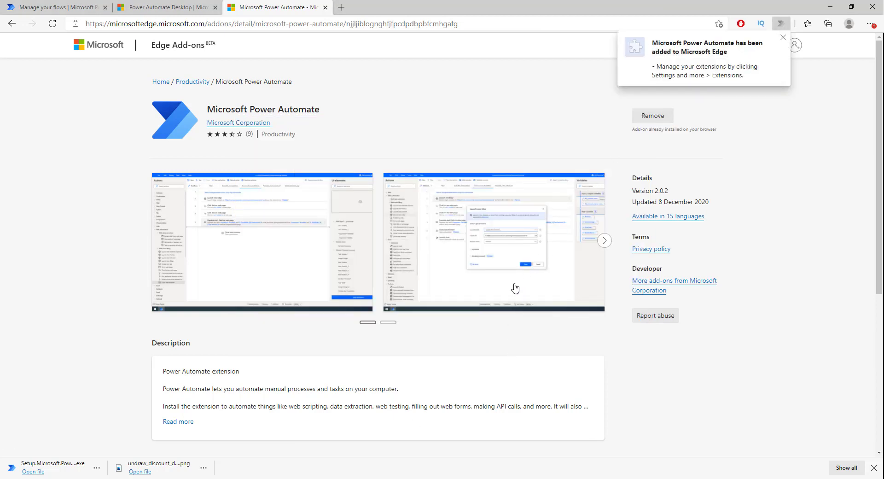
mouse_move(426, 478)
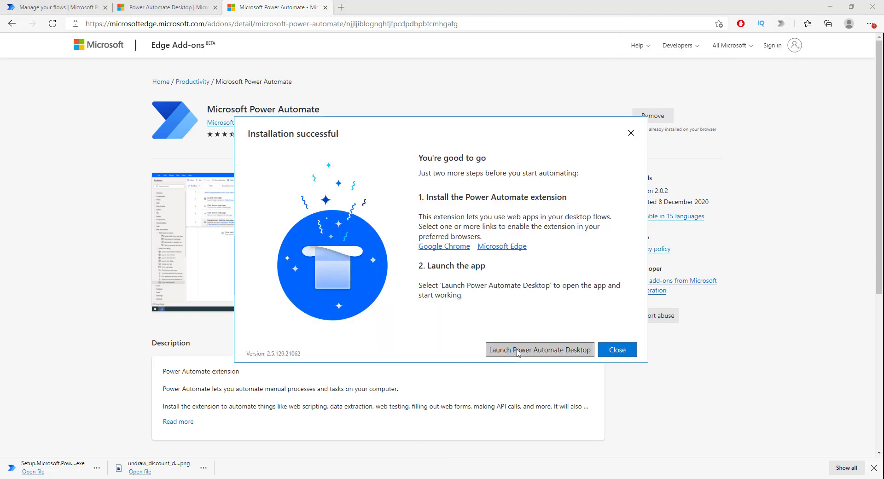
left_click(617, 350)
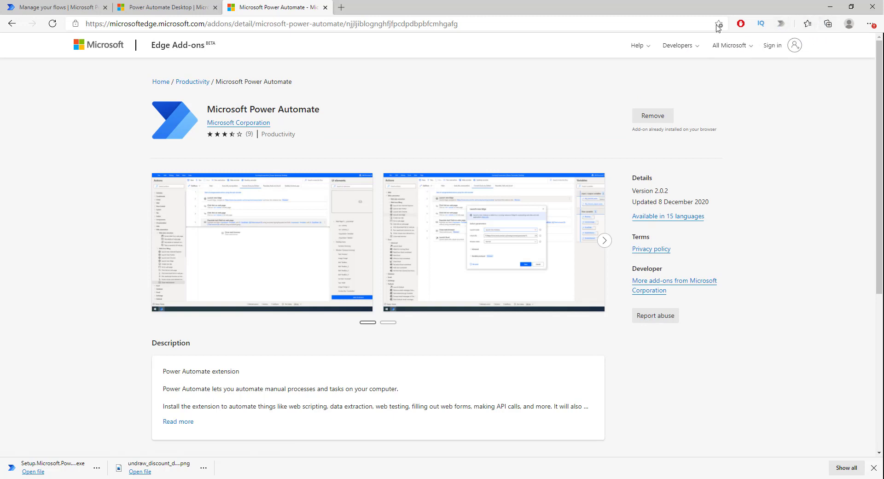
mouse_move(718, 24)
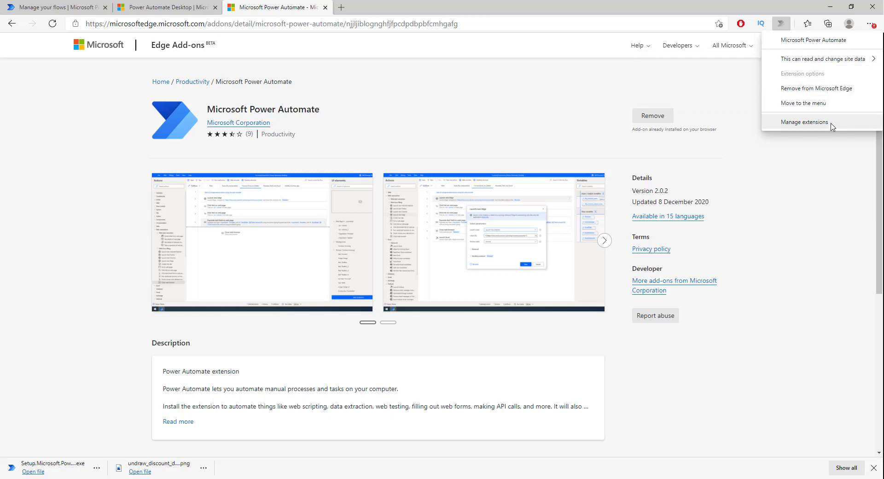
- Review the Power Automate extension's settings in Edge and leave Developer mode switched off
left_click(803, 122)
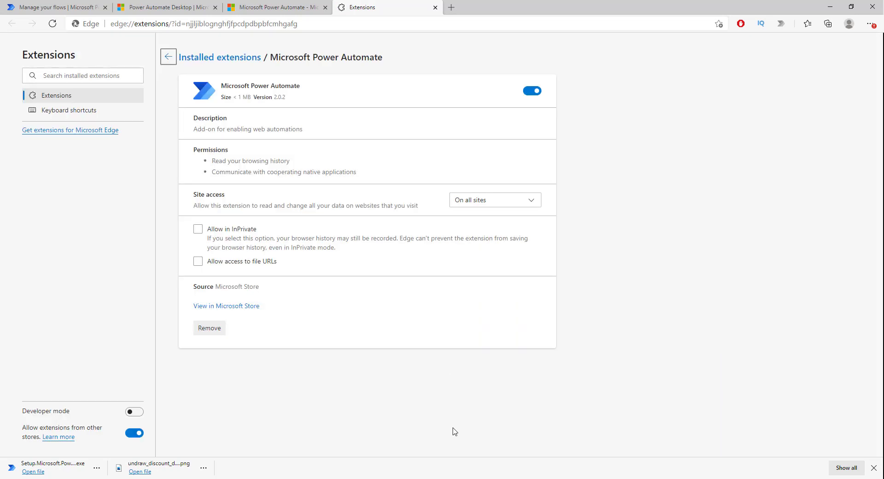
mouse_move(459, 416)
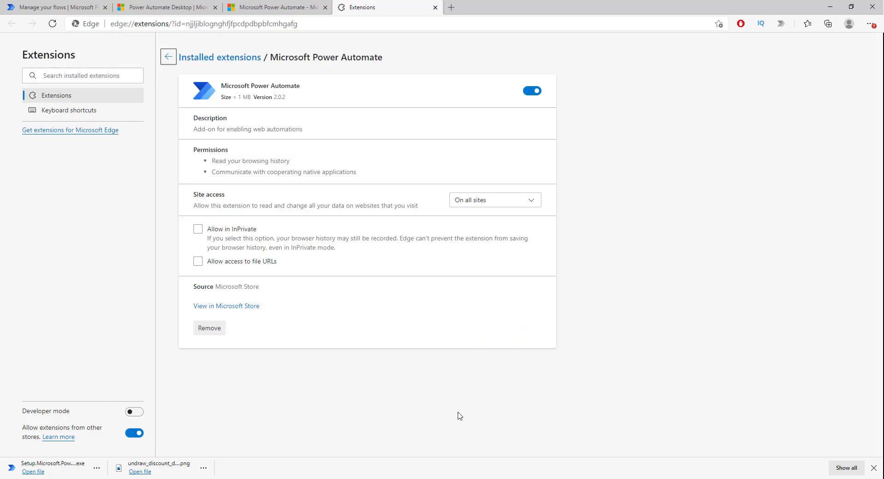
mouse_move(391, 296)
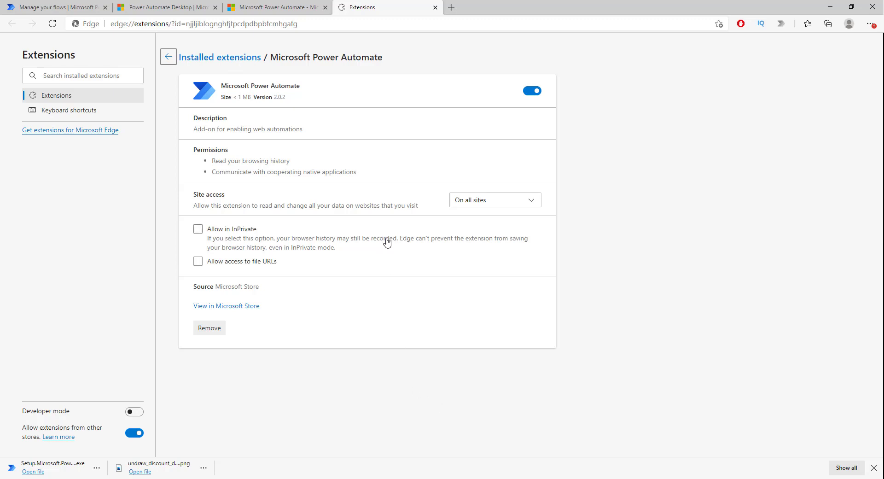
mouse_move(397, 220)
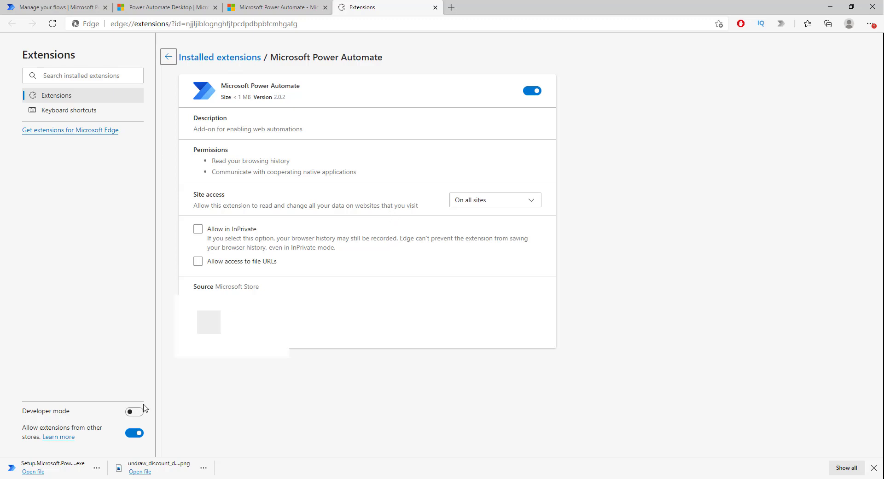
left_click(135, 412)
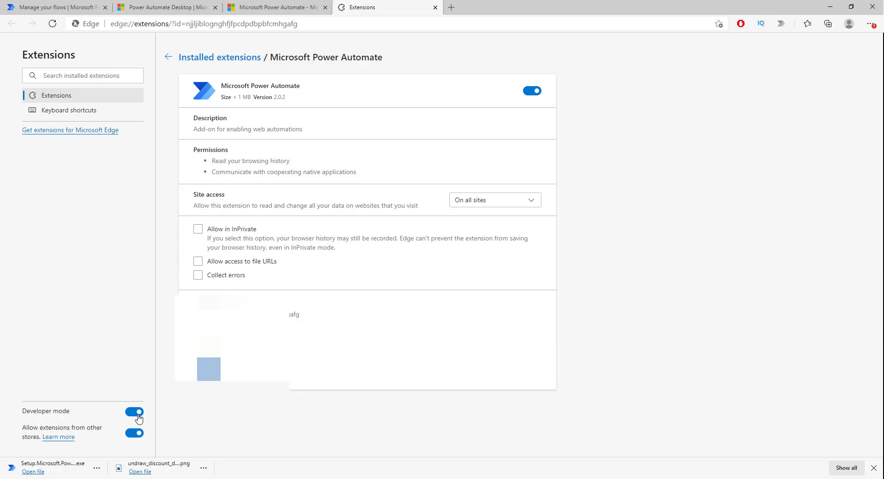
mouse_move(372, 346)
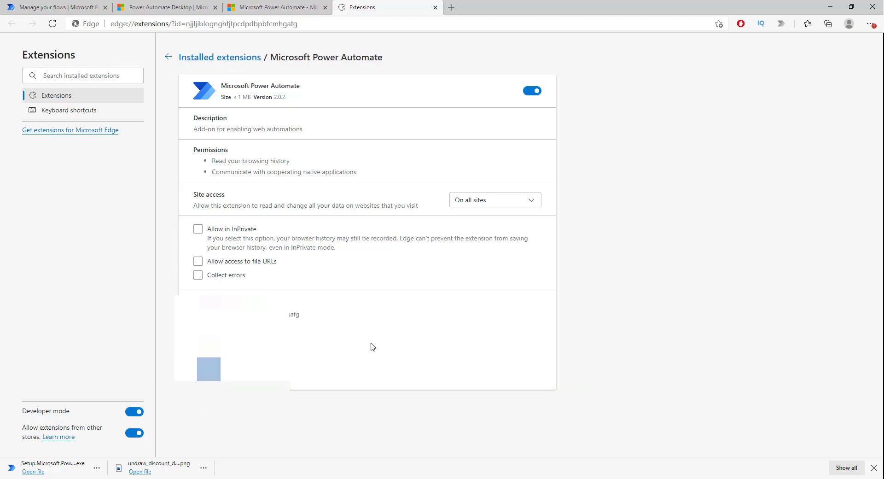
mouse_move(372, 343)
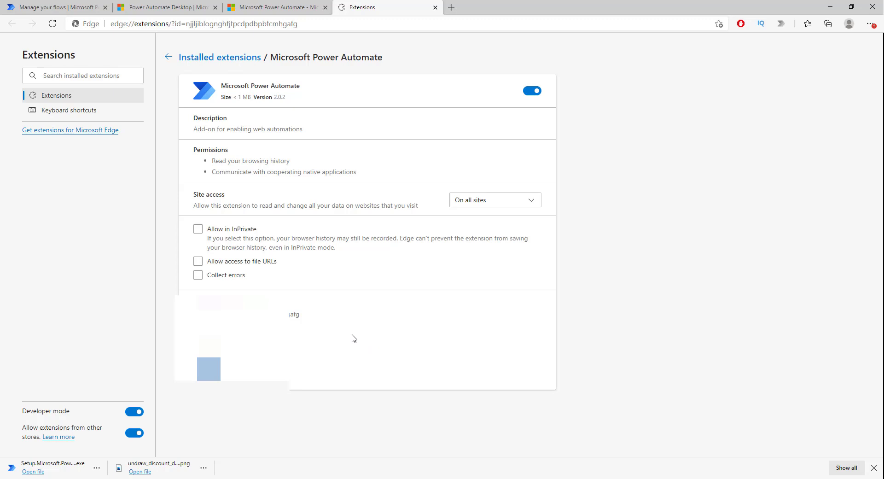
mouse_move(325, 340)
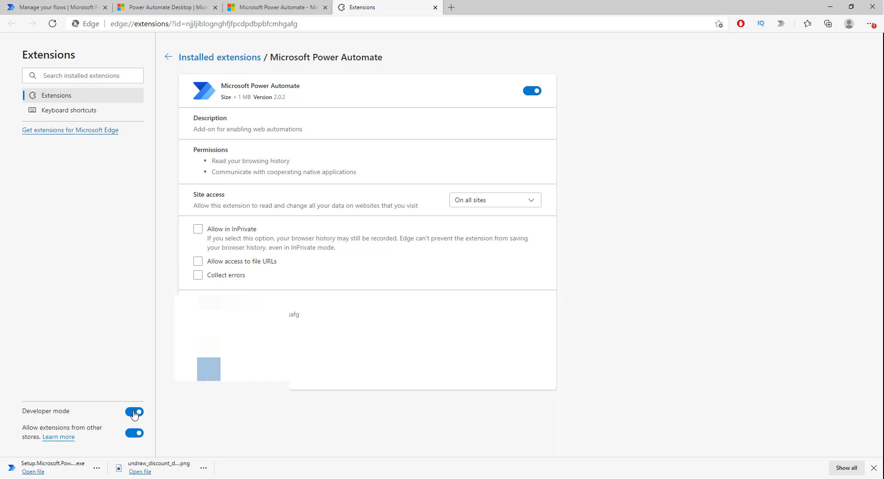
left_click(134, 412)
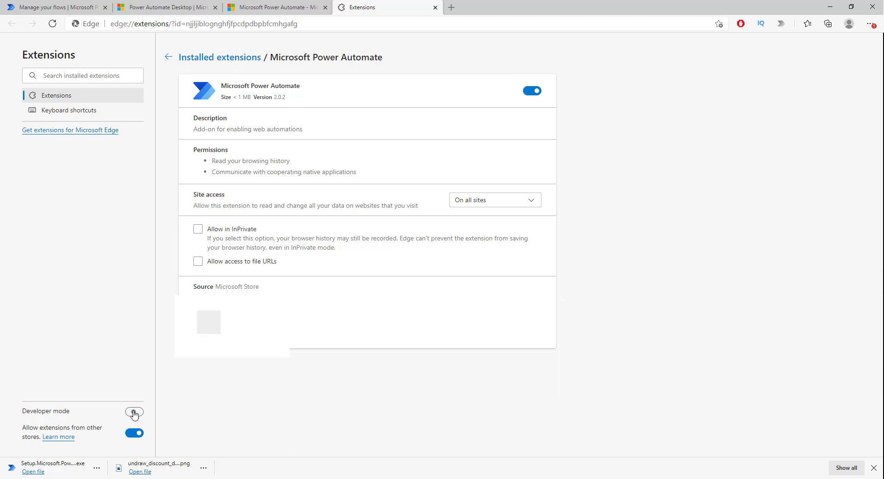
left_click(134, 413)
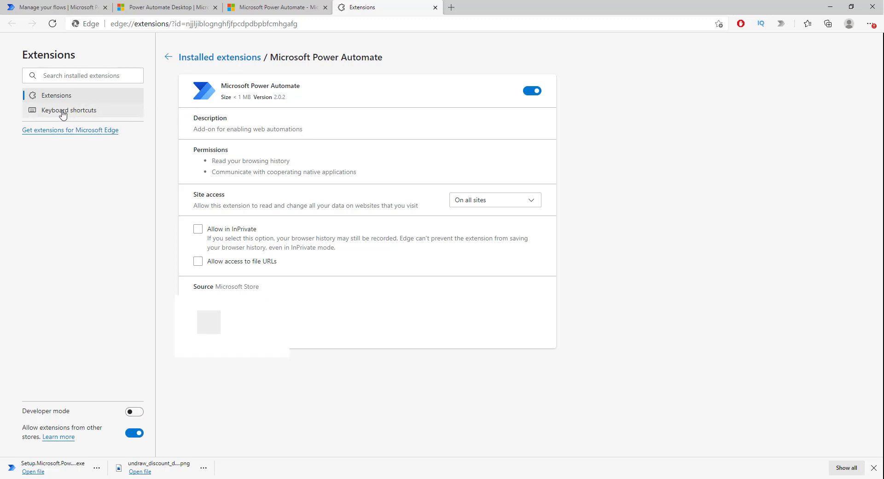
mouse_move(69, 110)
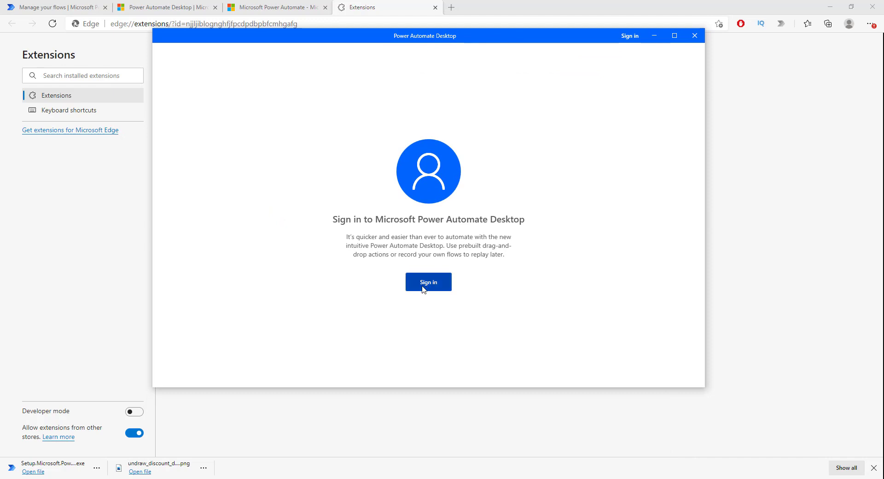
- Sign in with the work account email and password to reach the empty My flows list
left_click(429, 281)
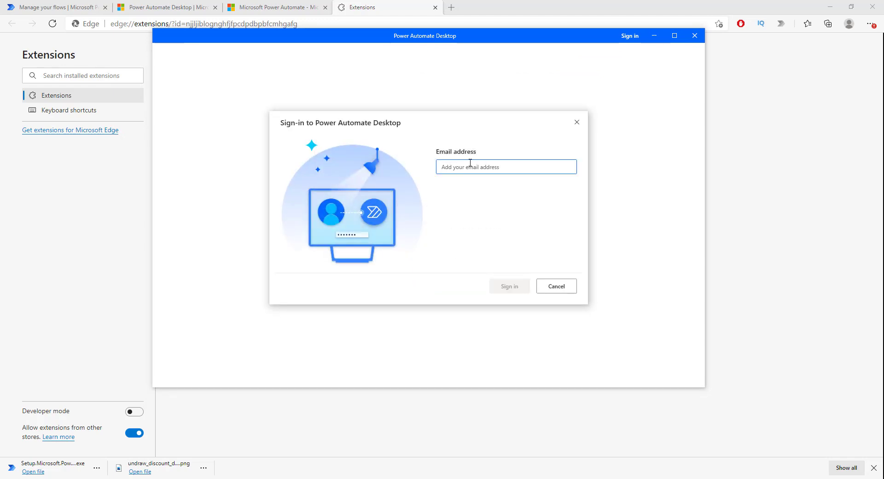
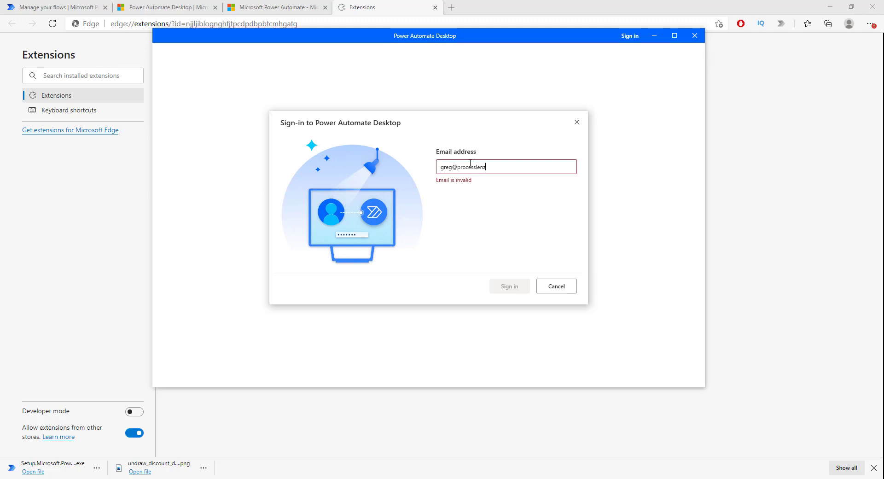
left_click(509, 286)
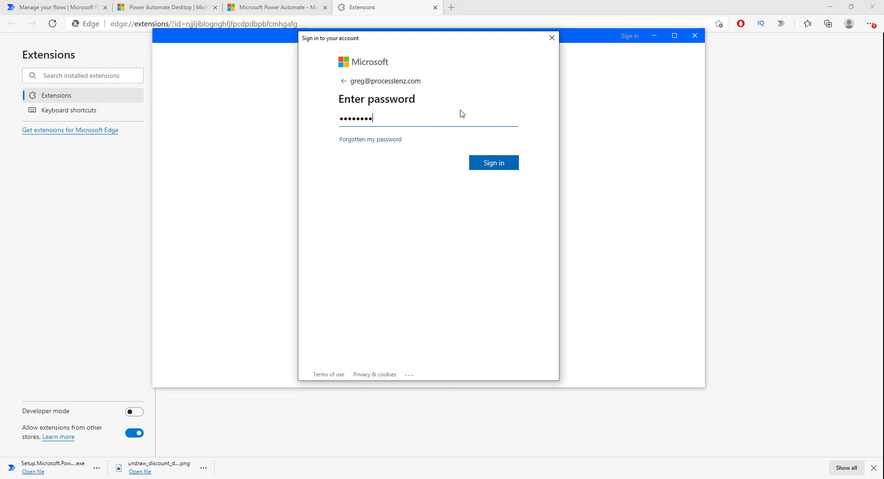
left_click(494, 162)
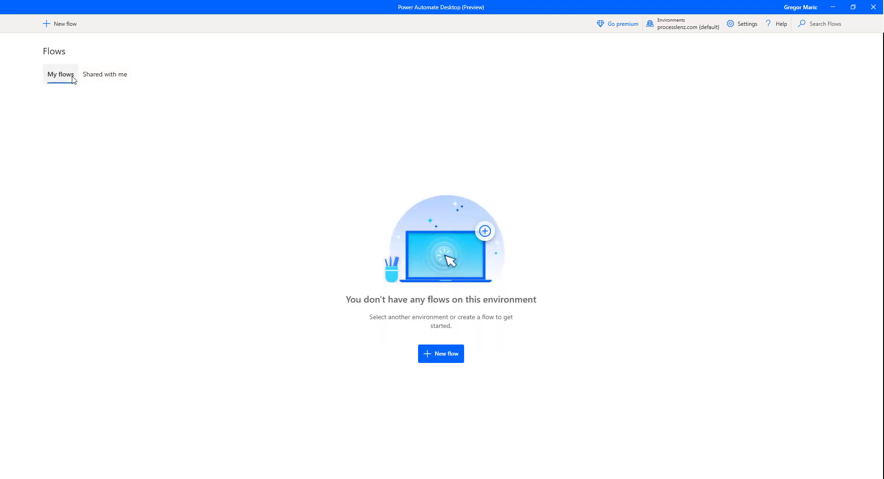
- Create a flow named 'My first flow' and open it for editing
left_click(440, 354)
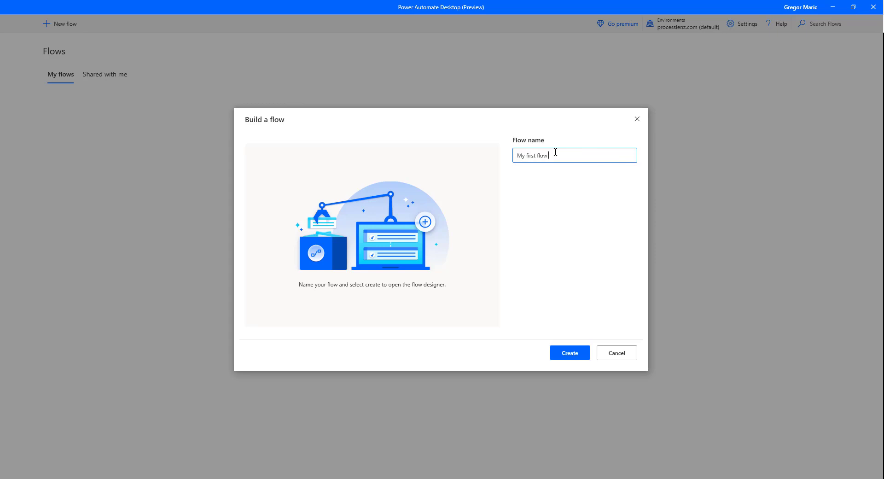
left_click(569, 353)
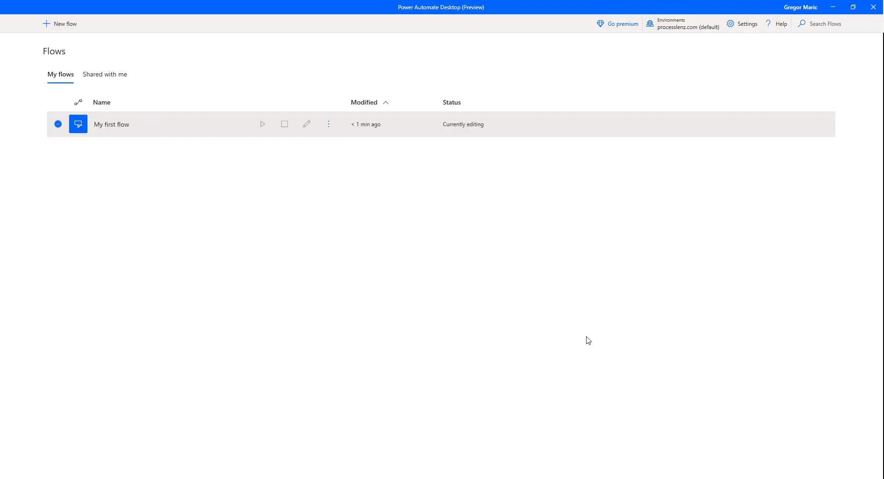
mouse_move(104, 126)
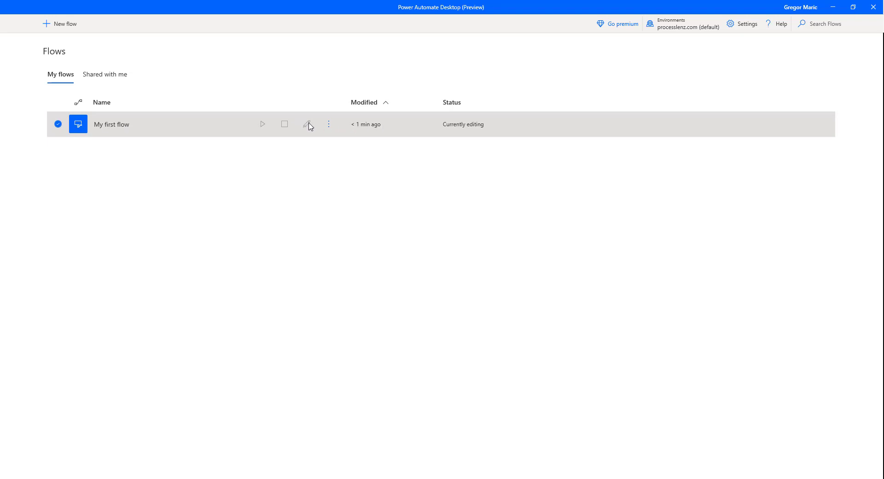
left_click(329, 124)
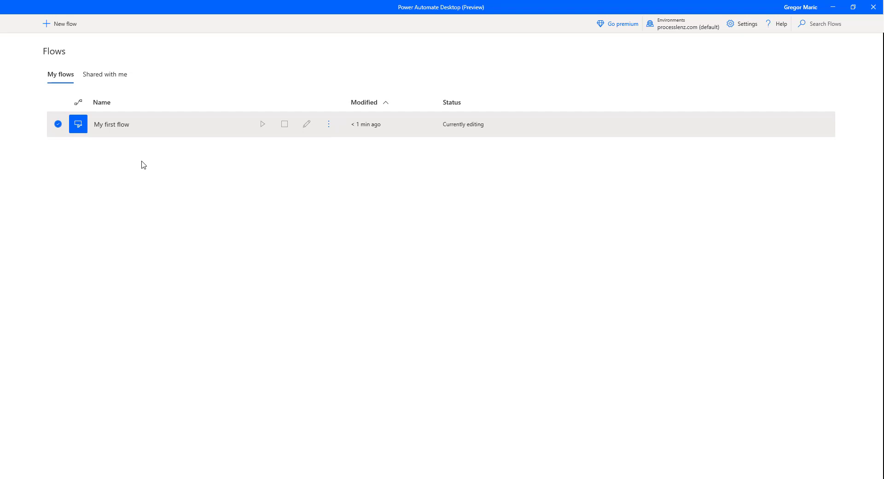
mouse_move(617, 58)
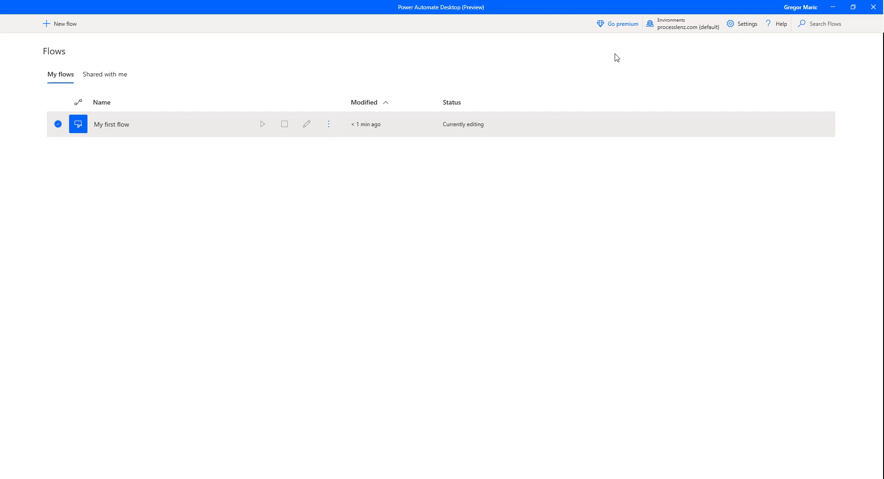
- Bring up the Settings panel with general application and data collection options
left_click(742, 24)
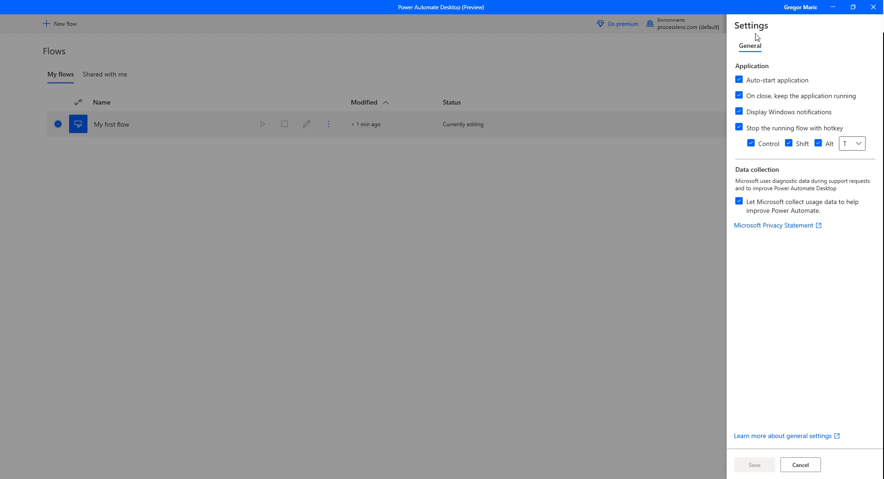
mouse_move(793, 196)
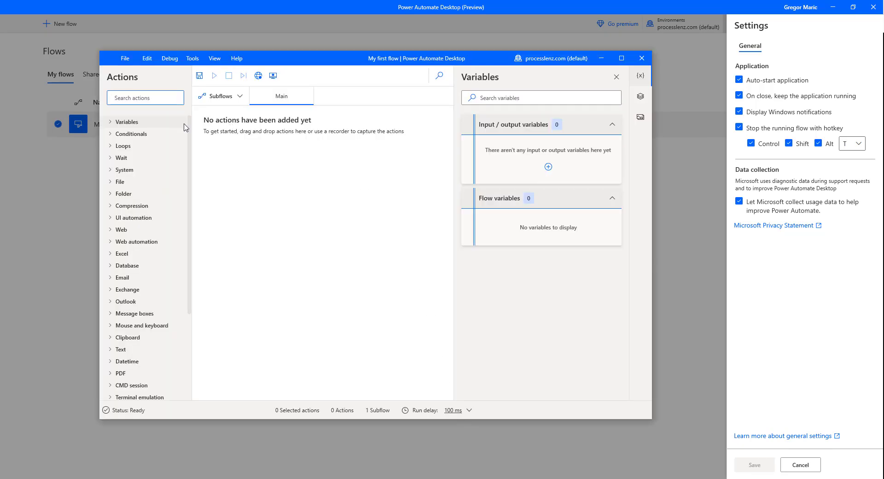
mouse_move(117, 159)
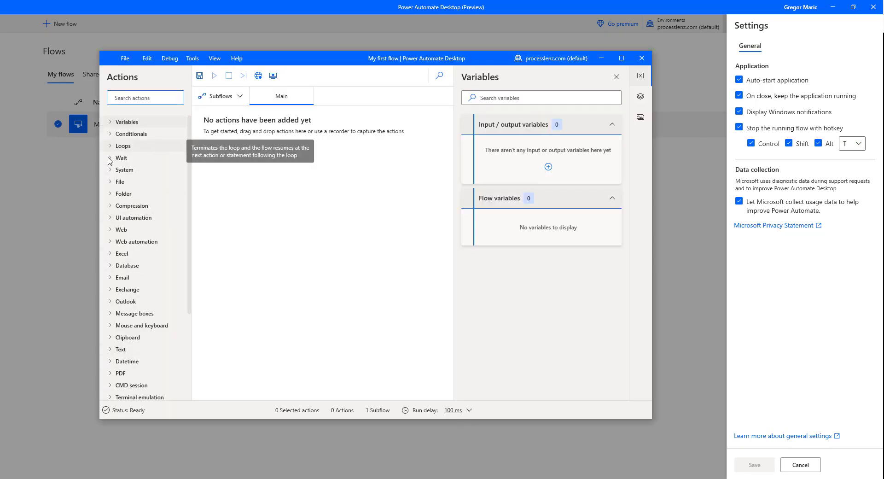
mouse_move(189, 228)
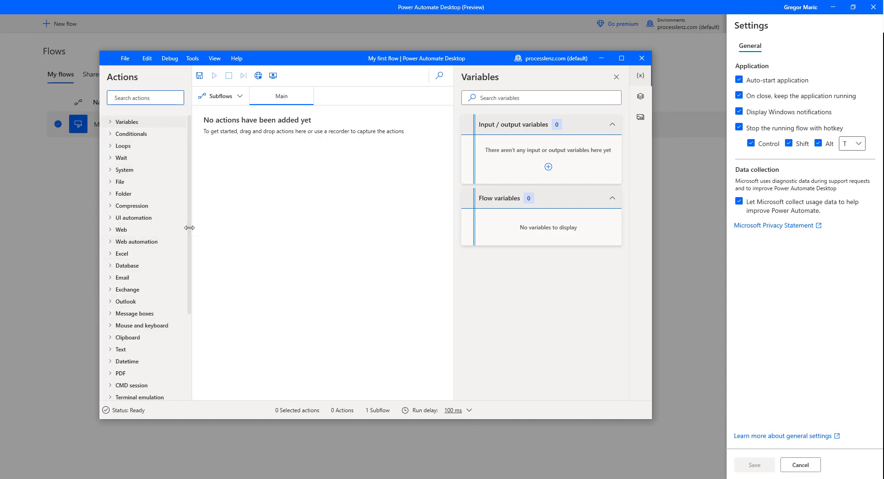
- Browse the Actions list, view the Main subflow, and show the empty Images pane
scroll("down", 3)
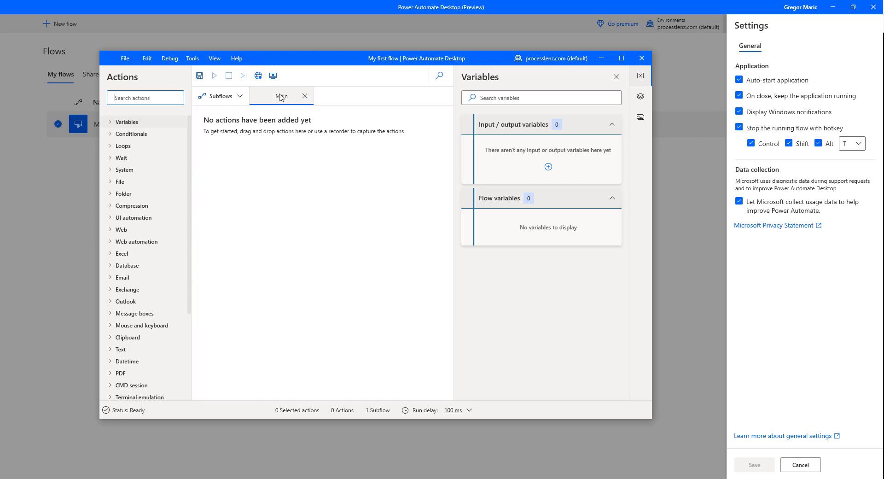
left_click(221, 96)
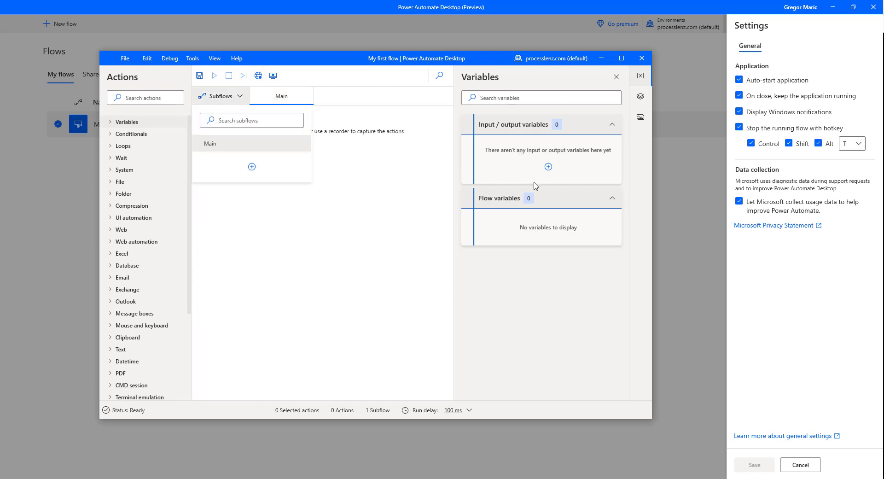
mouse_move(641, 98)
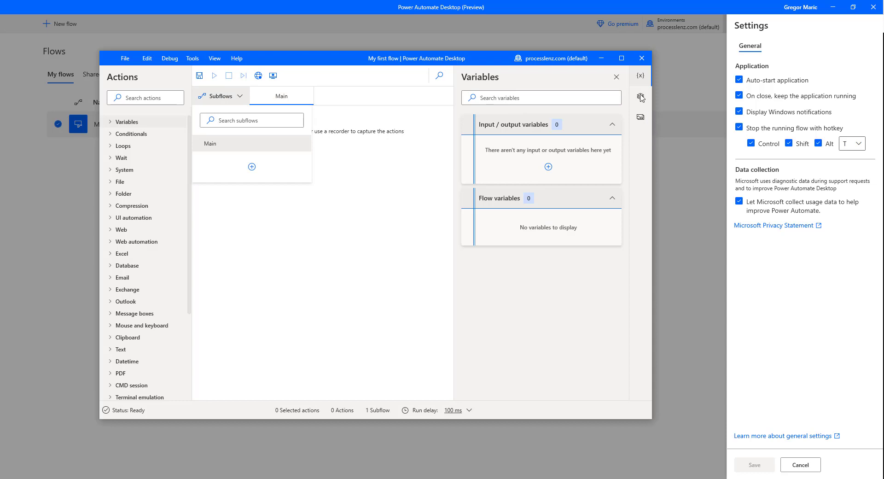
left_click(640, 117)
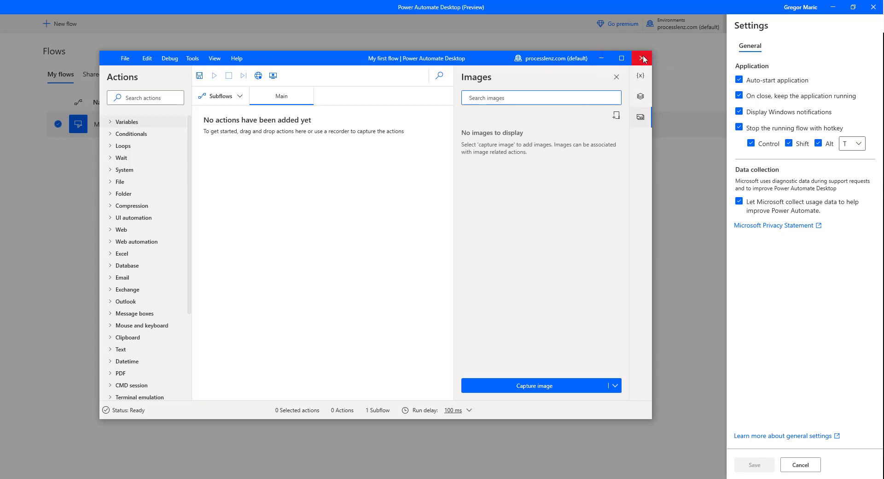
- Close the My first flow designer and cancel the Settings panel, returning to the Flows page
left_click(642, 58)
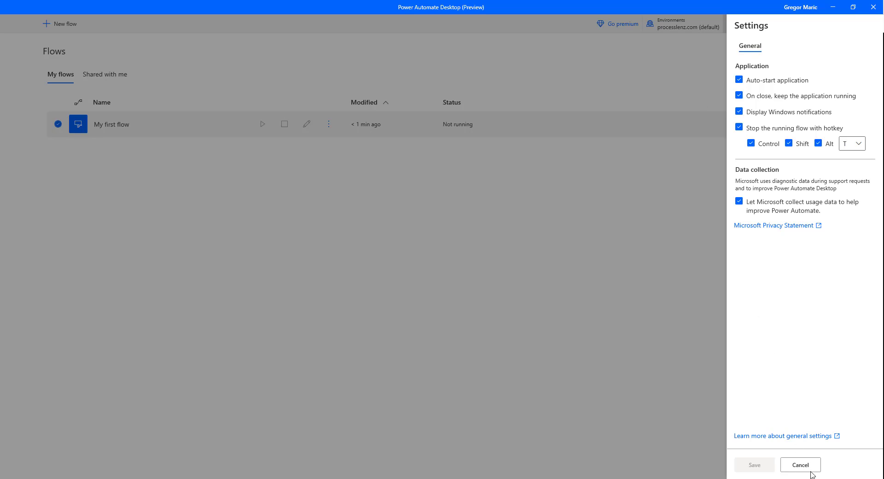
left_click(799, 464)
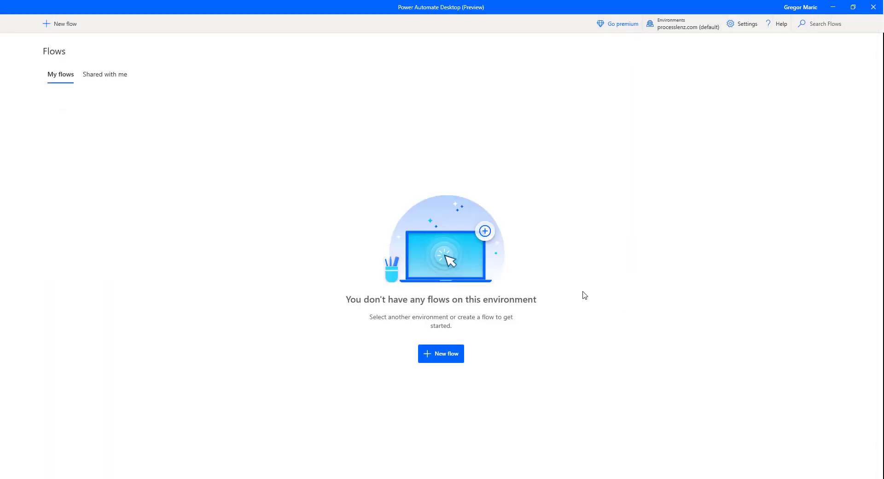
mouse_move(479, 299)
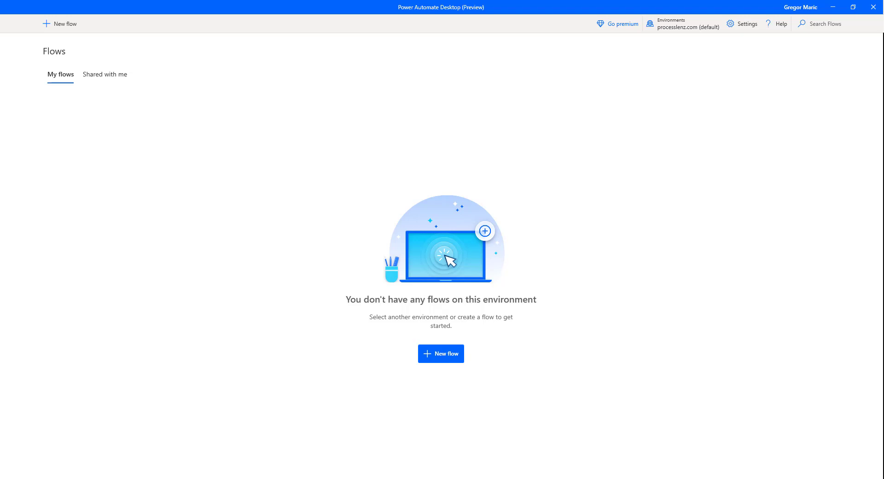
mouse_move(521, 235)
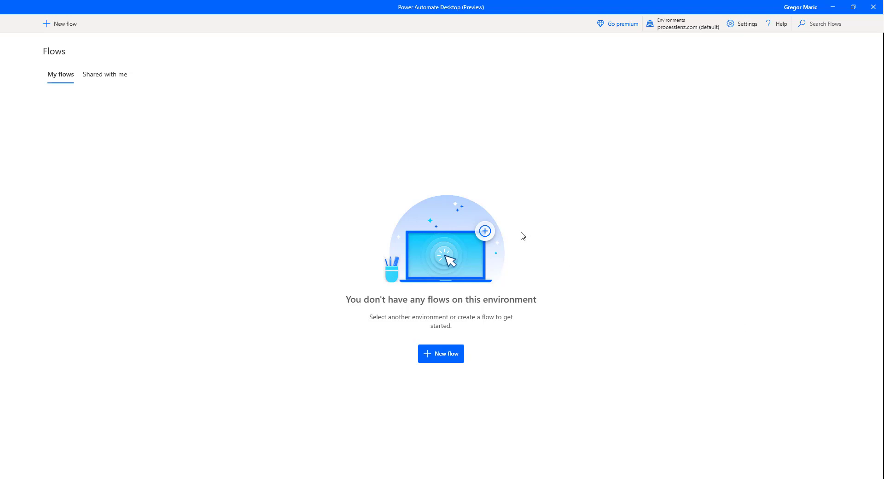